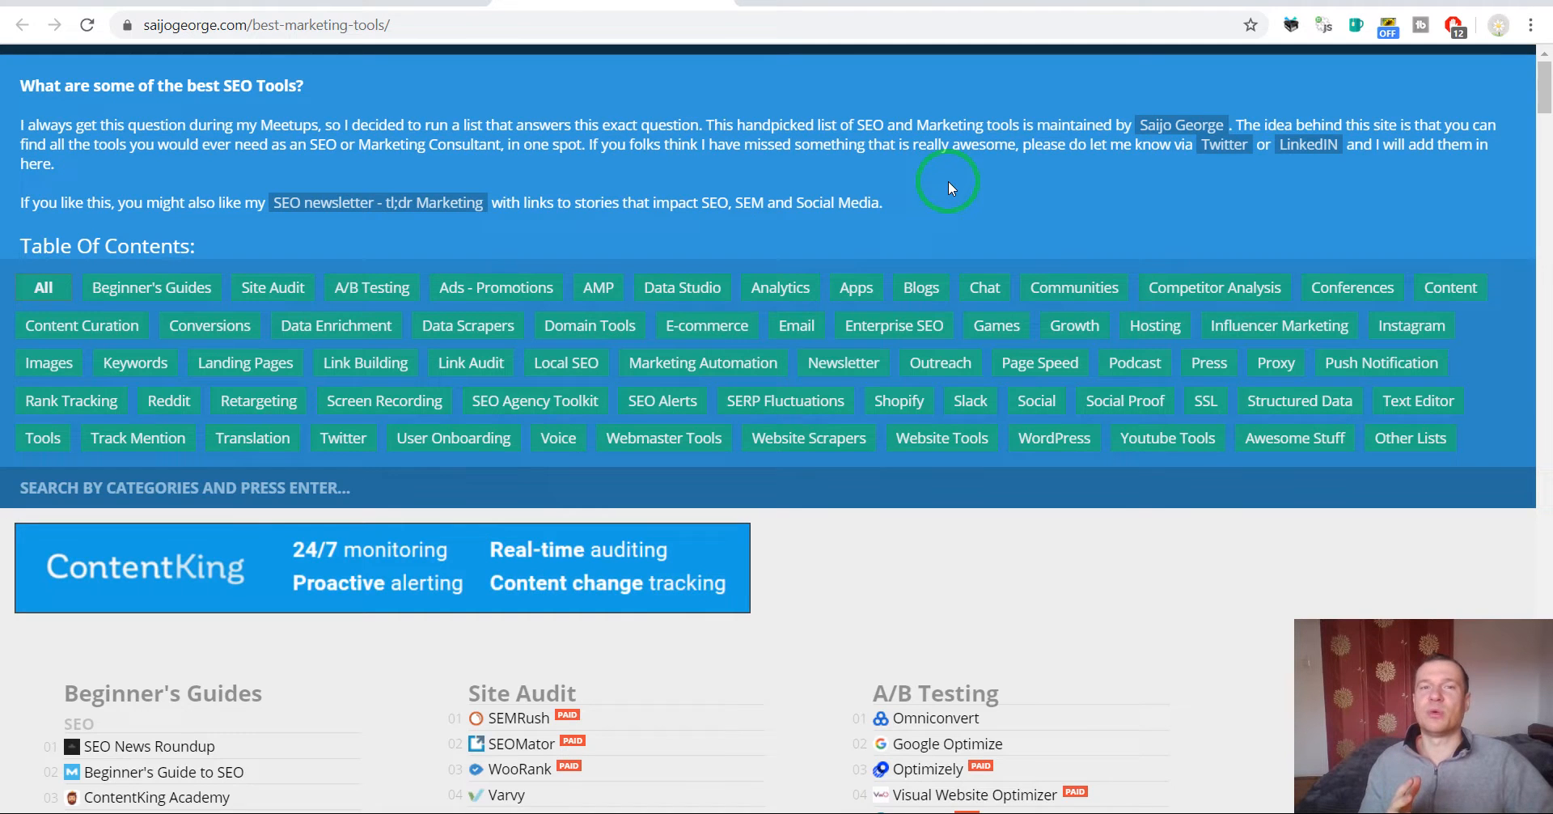
scroll("up", 3)
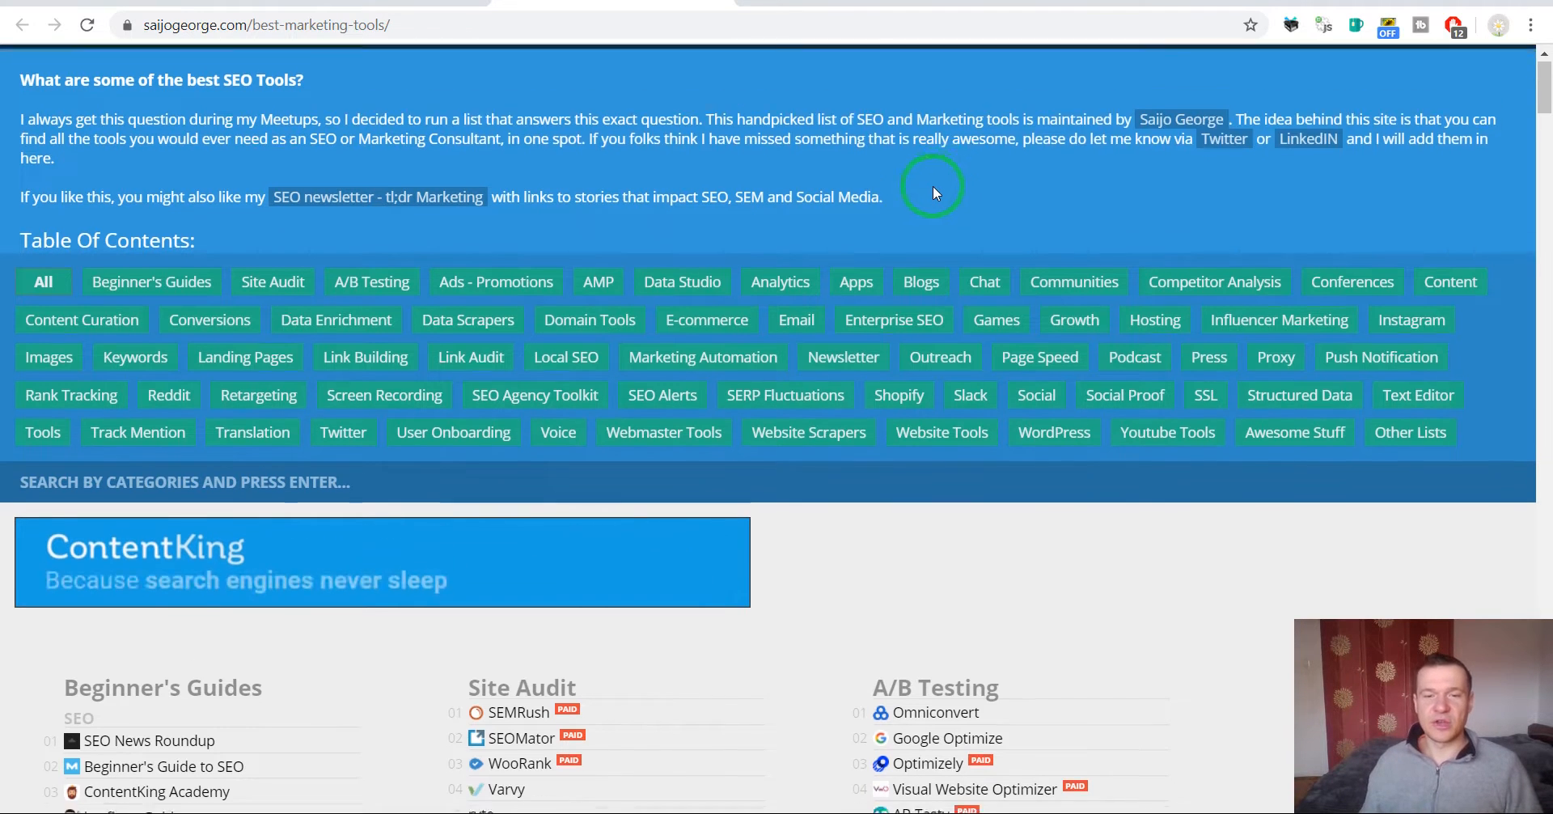
scroll("down", 3)
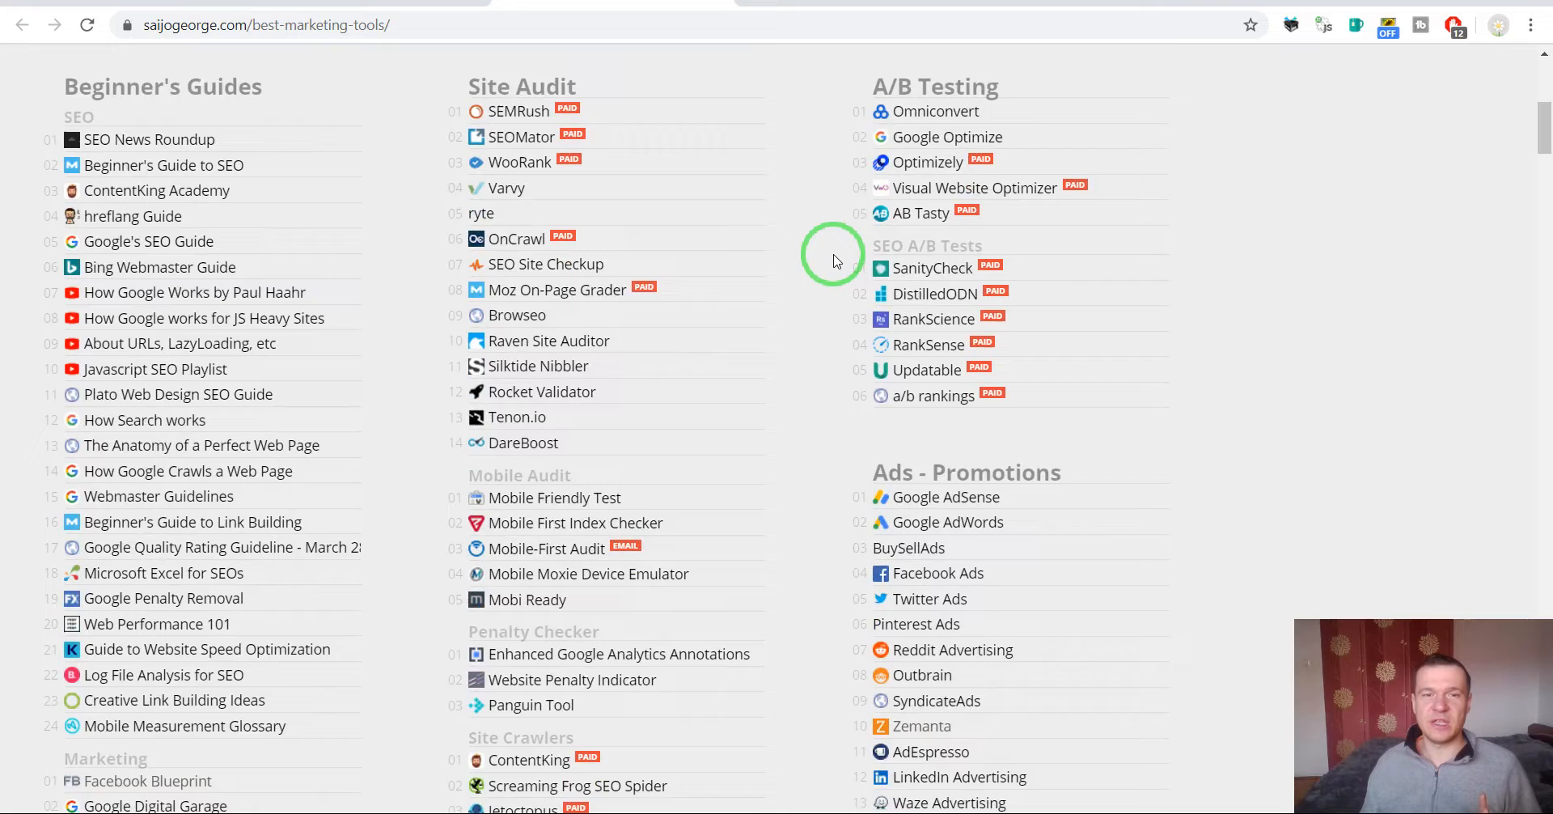
scroll("down", 3)
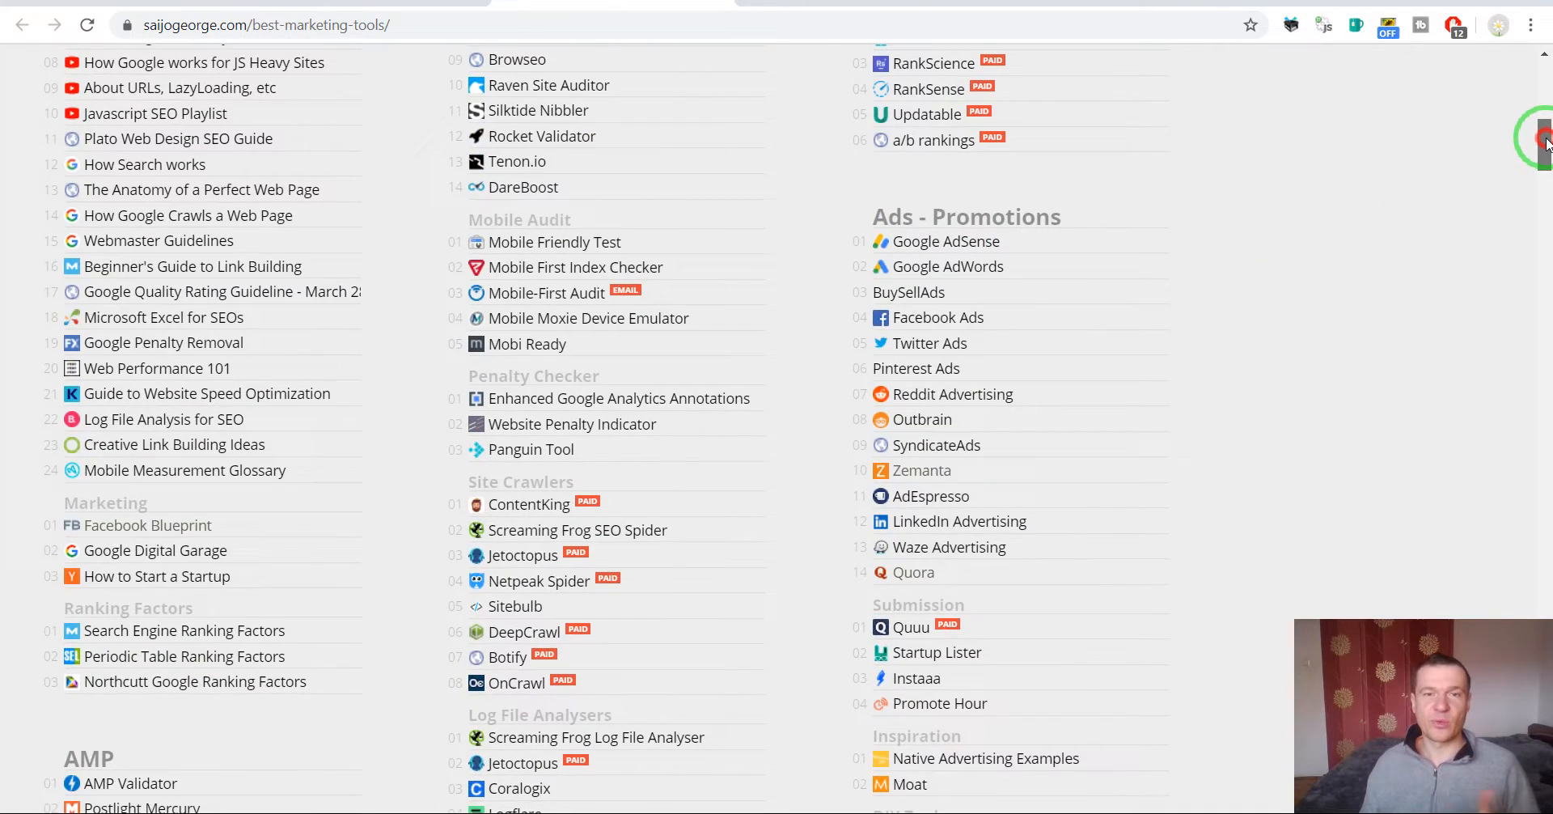
scroll("down", 3)
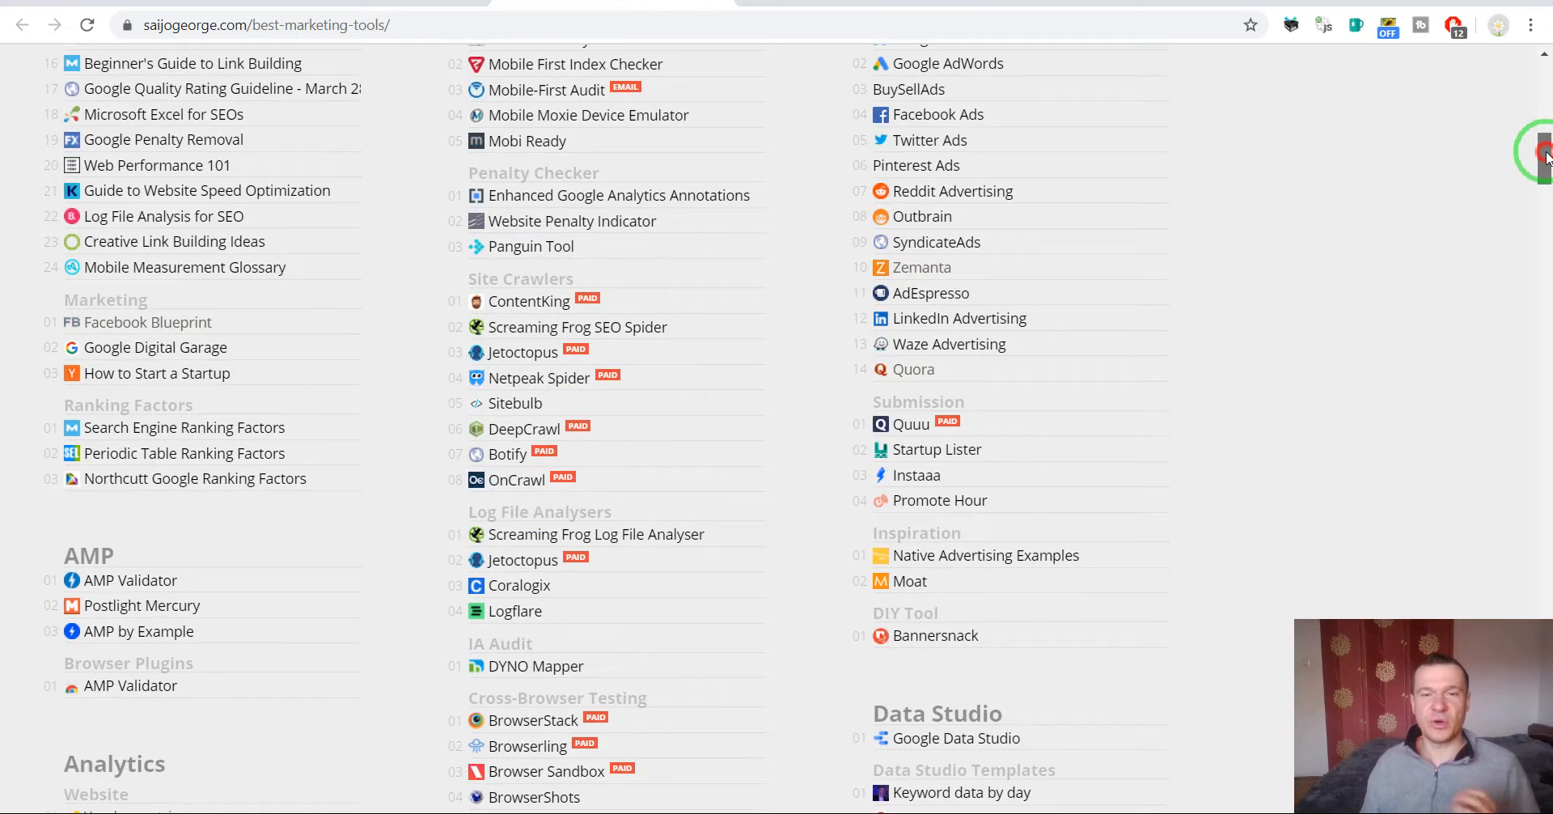
scroll("down", 3)
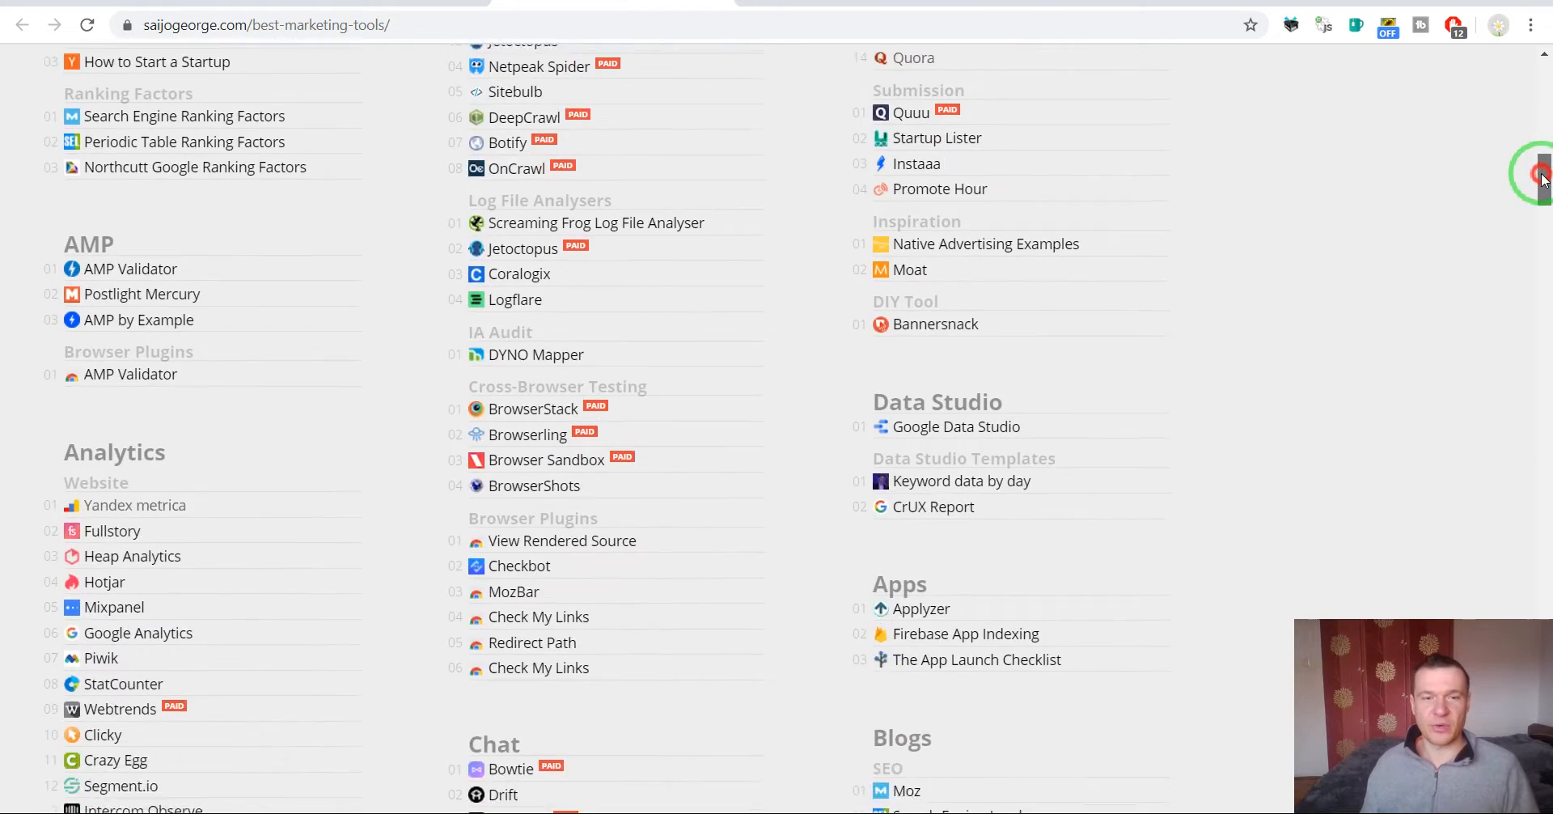
scroll("down", 3)
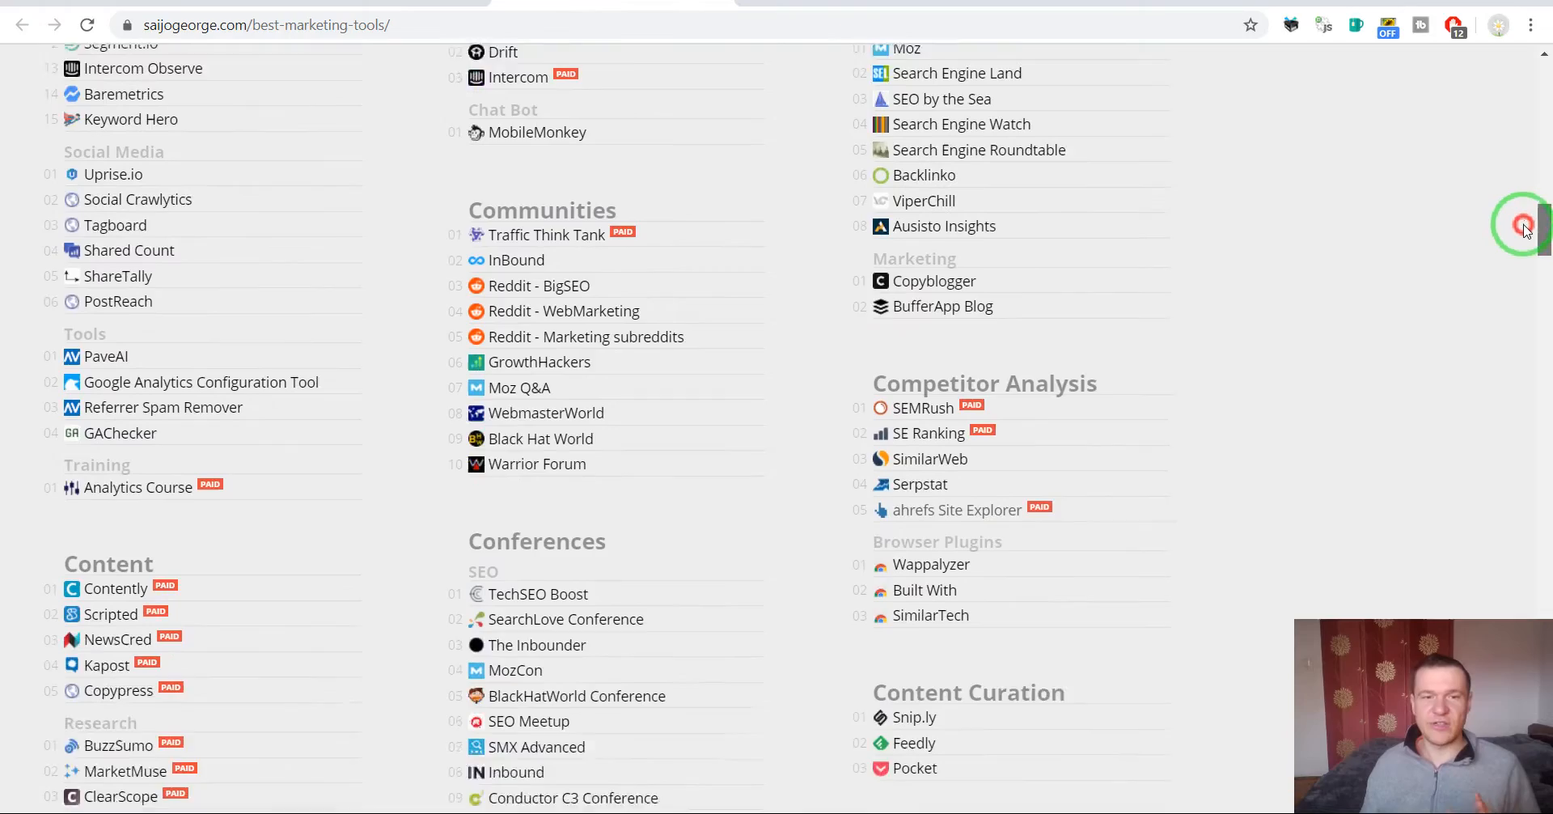
scroll("down", 3)
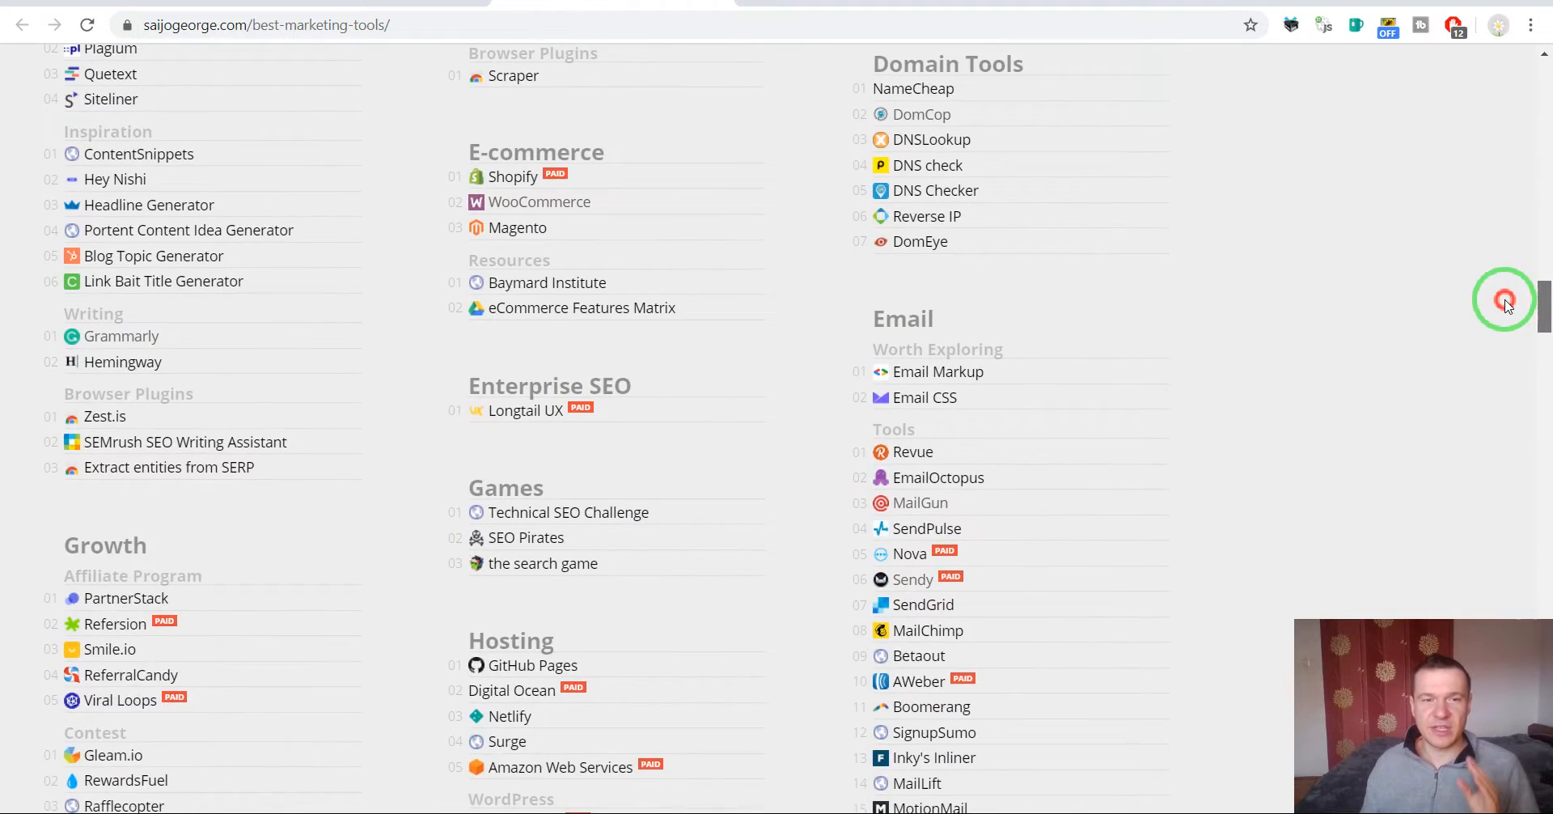
scroll("down", 3)
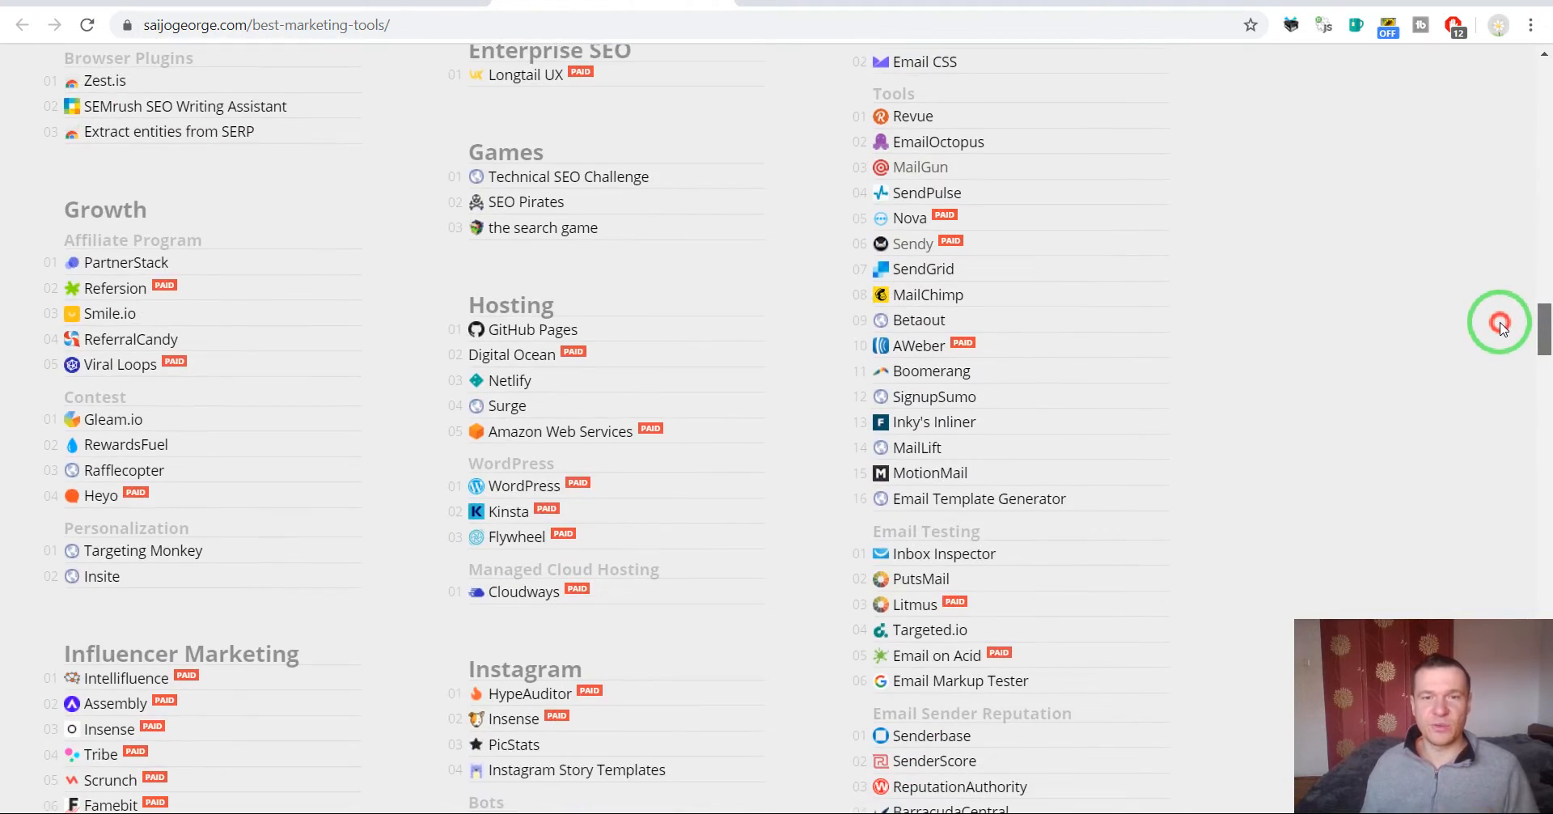
scroll("down", 3)
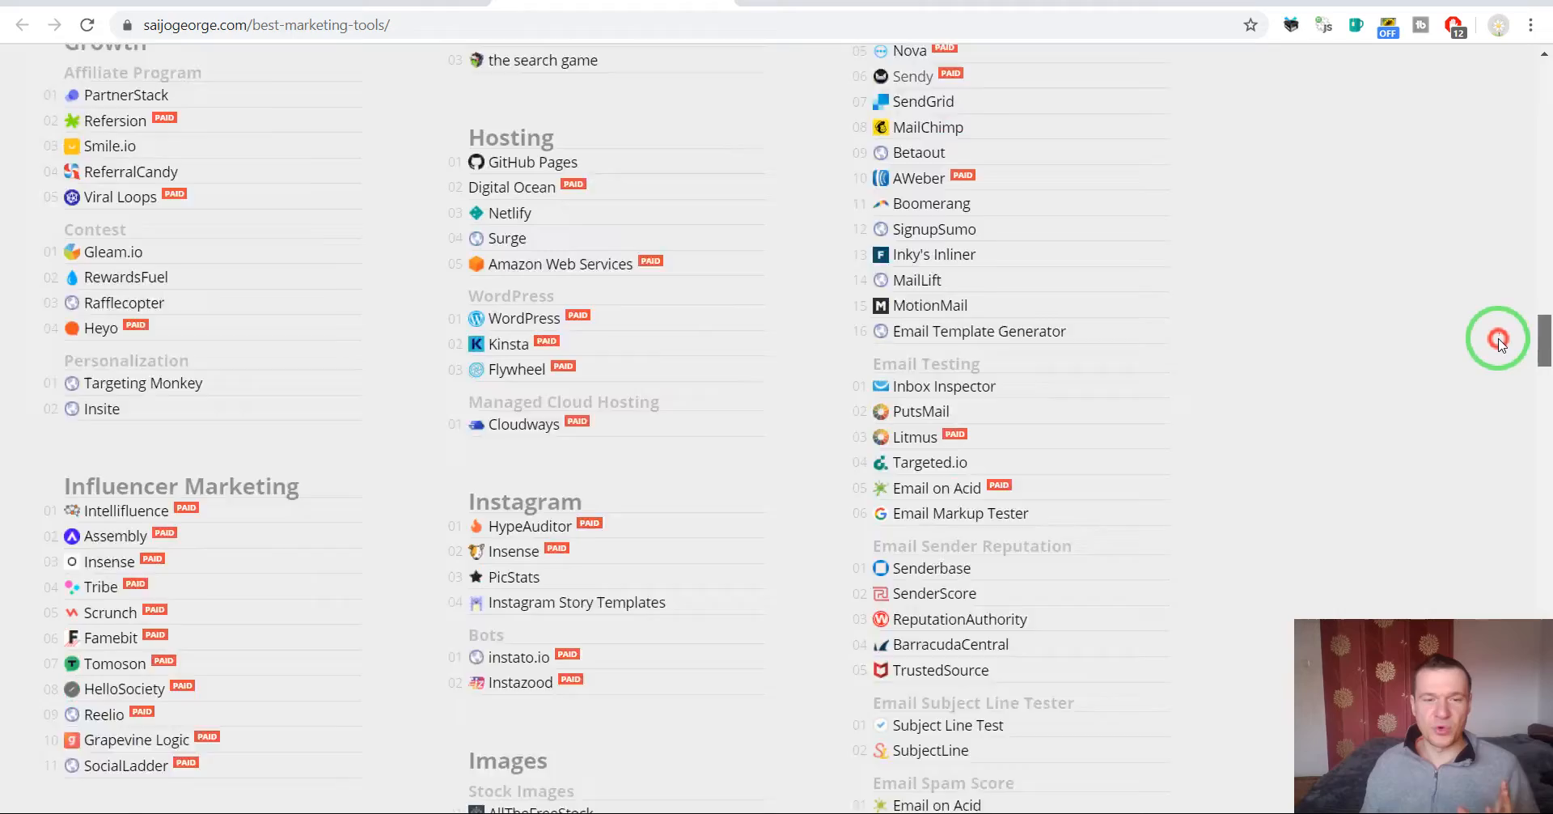
scroll("down", 3)
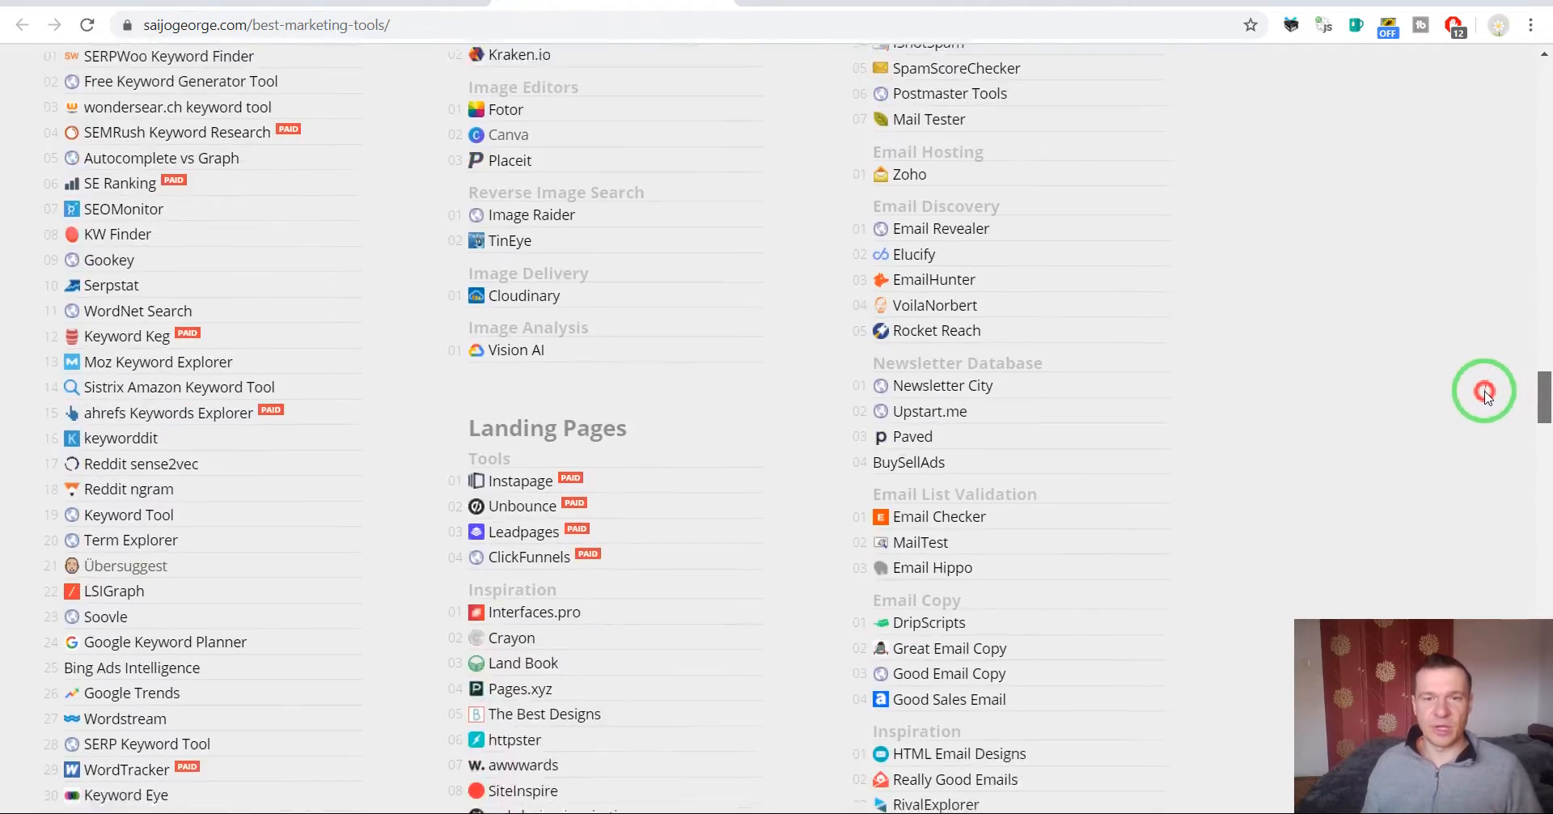
scroll("down", 3)
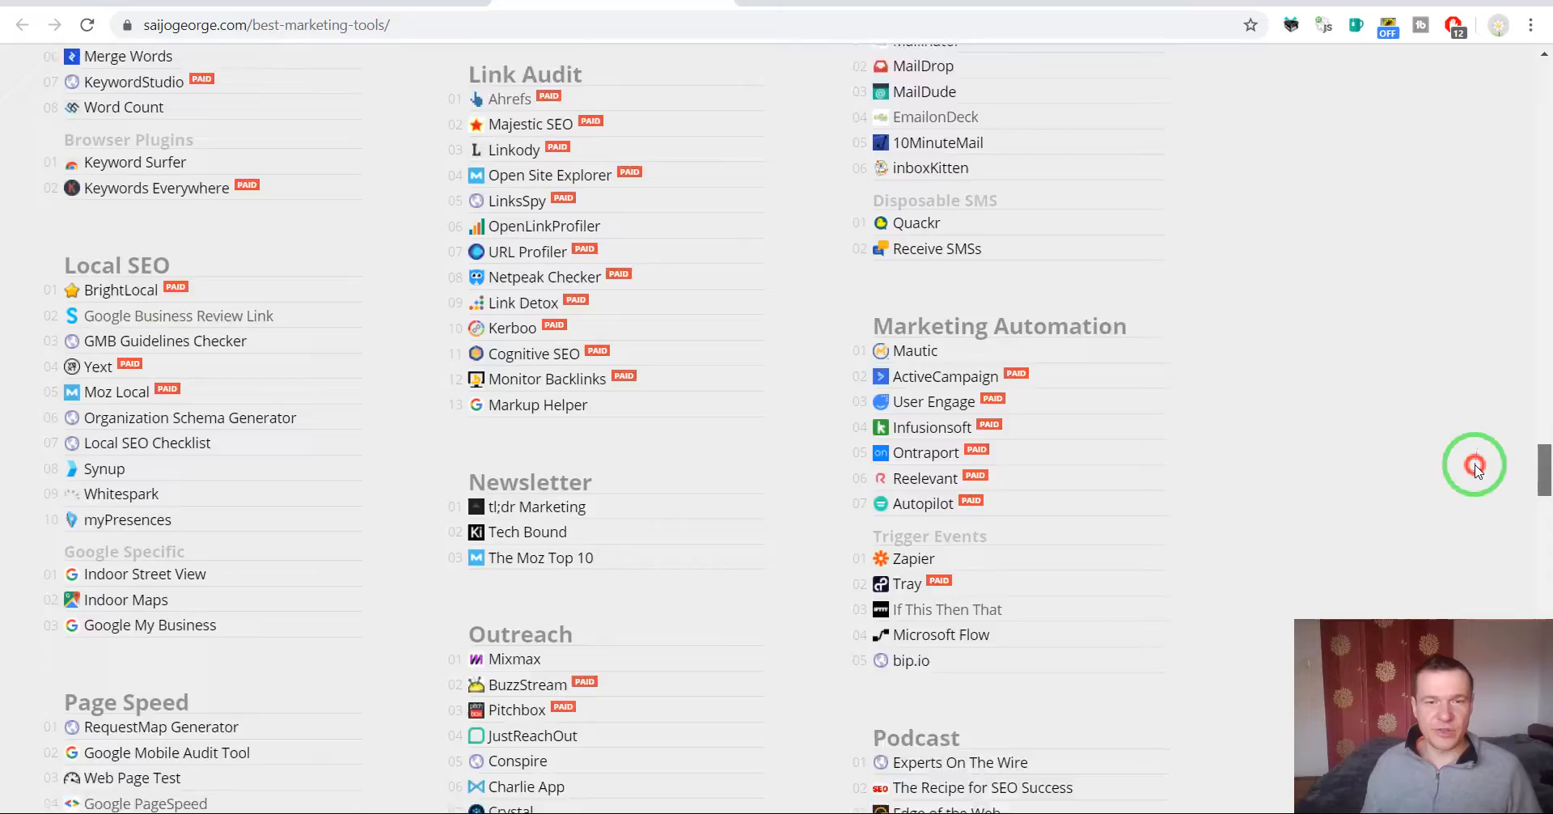
scroll("down", 3)
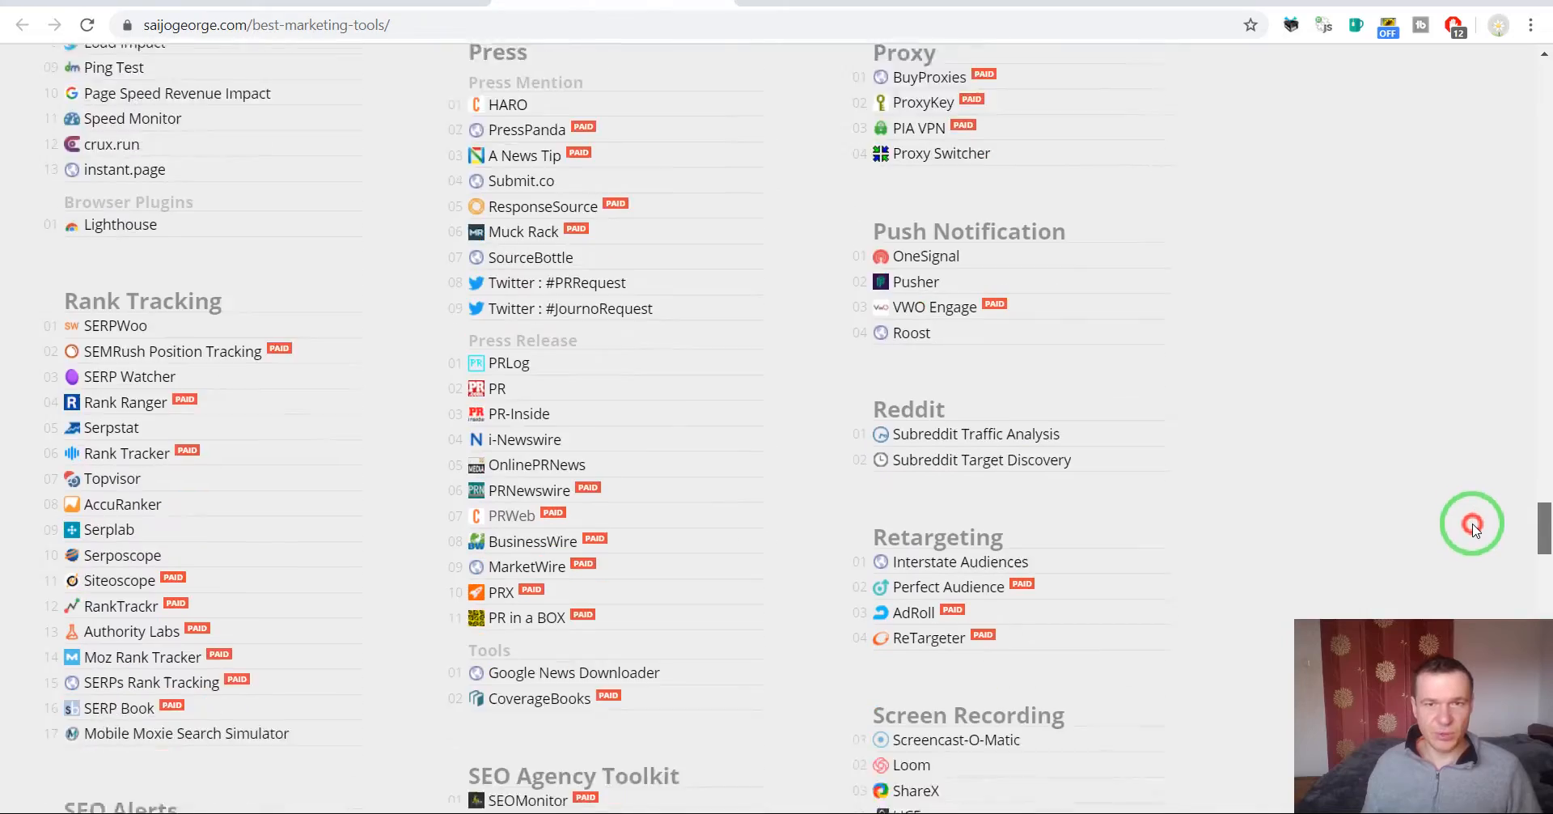
scroll("down", 3)
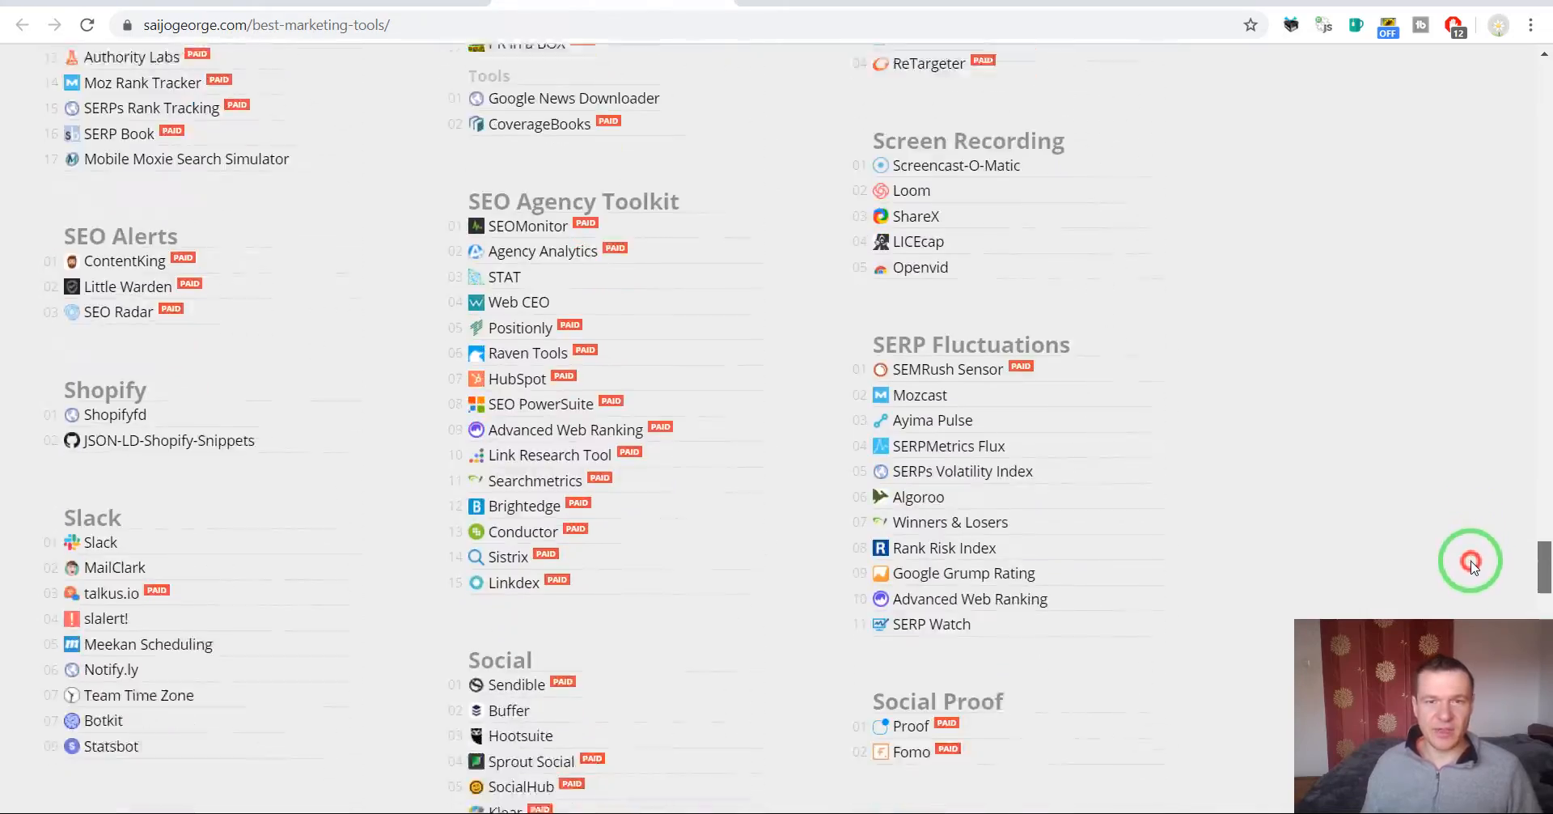
scroll("down", 3)
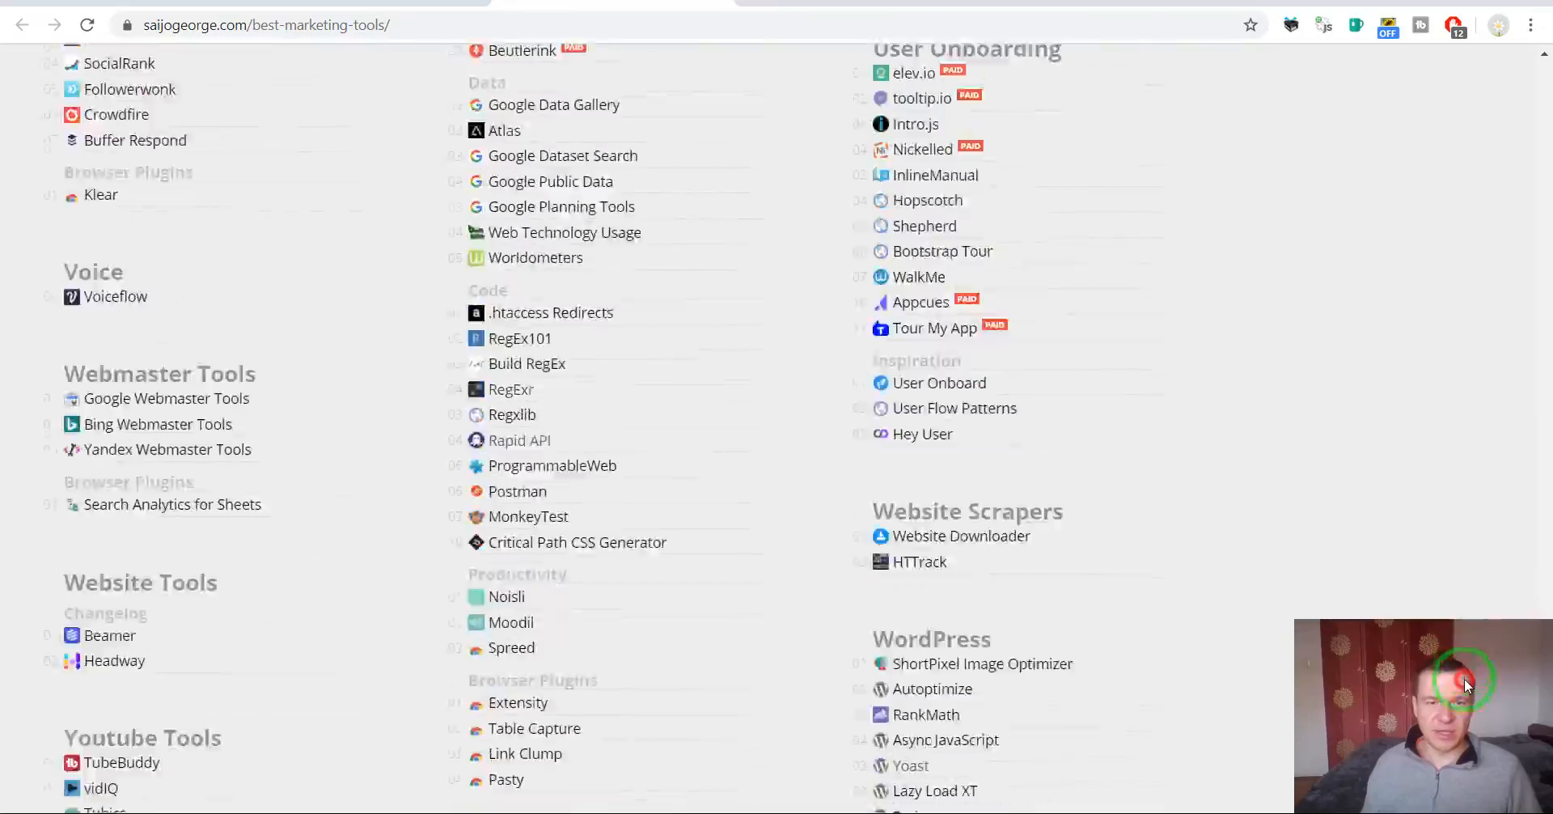
scroll("up", 3)
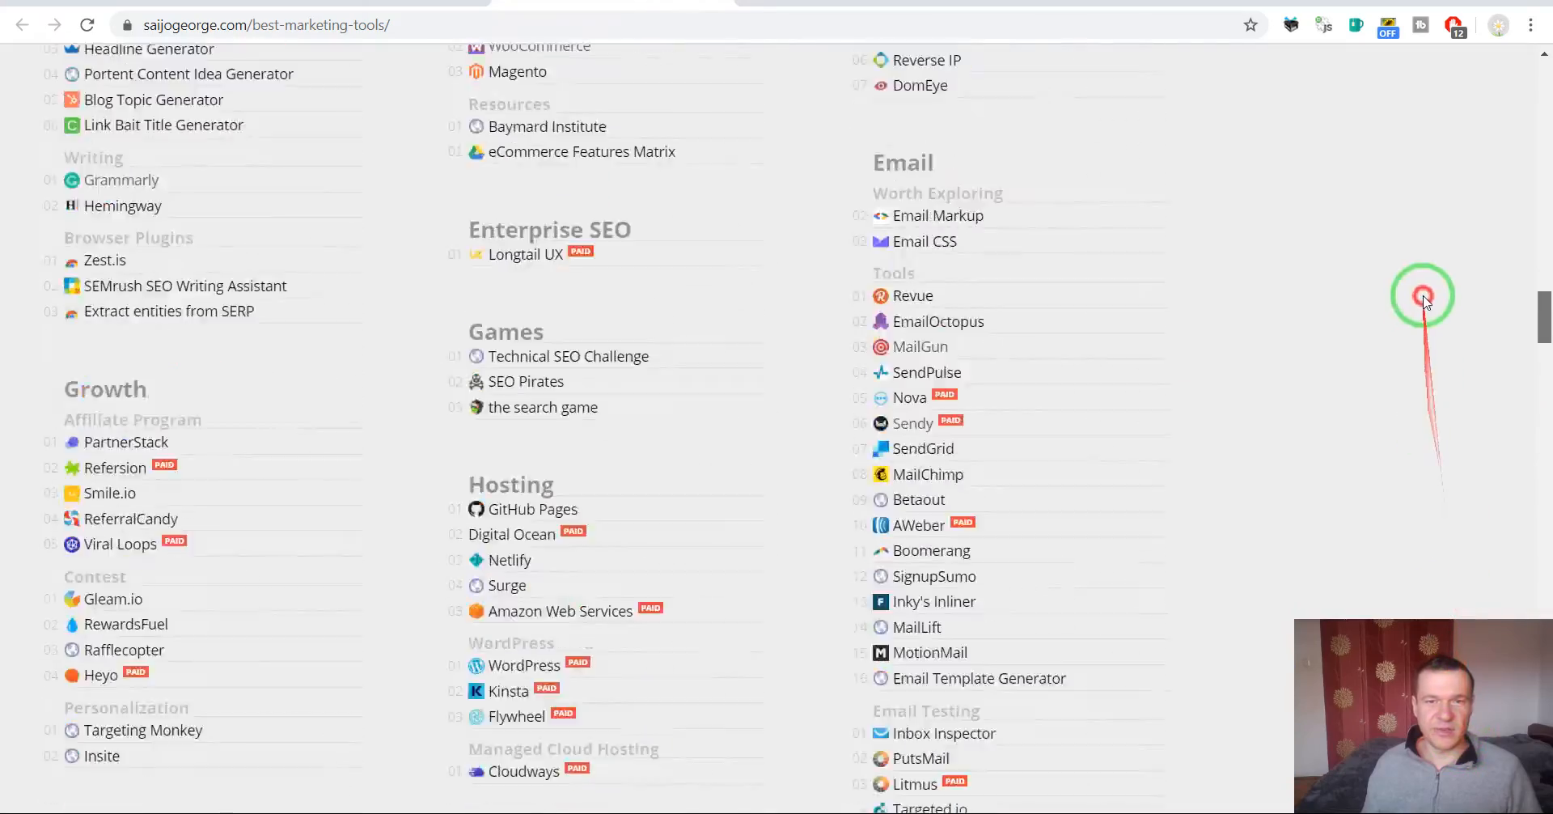
scroll("up", 3)
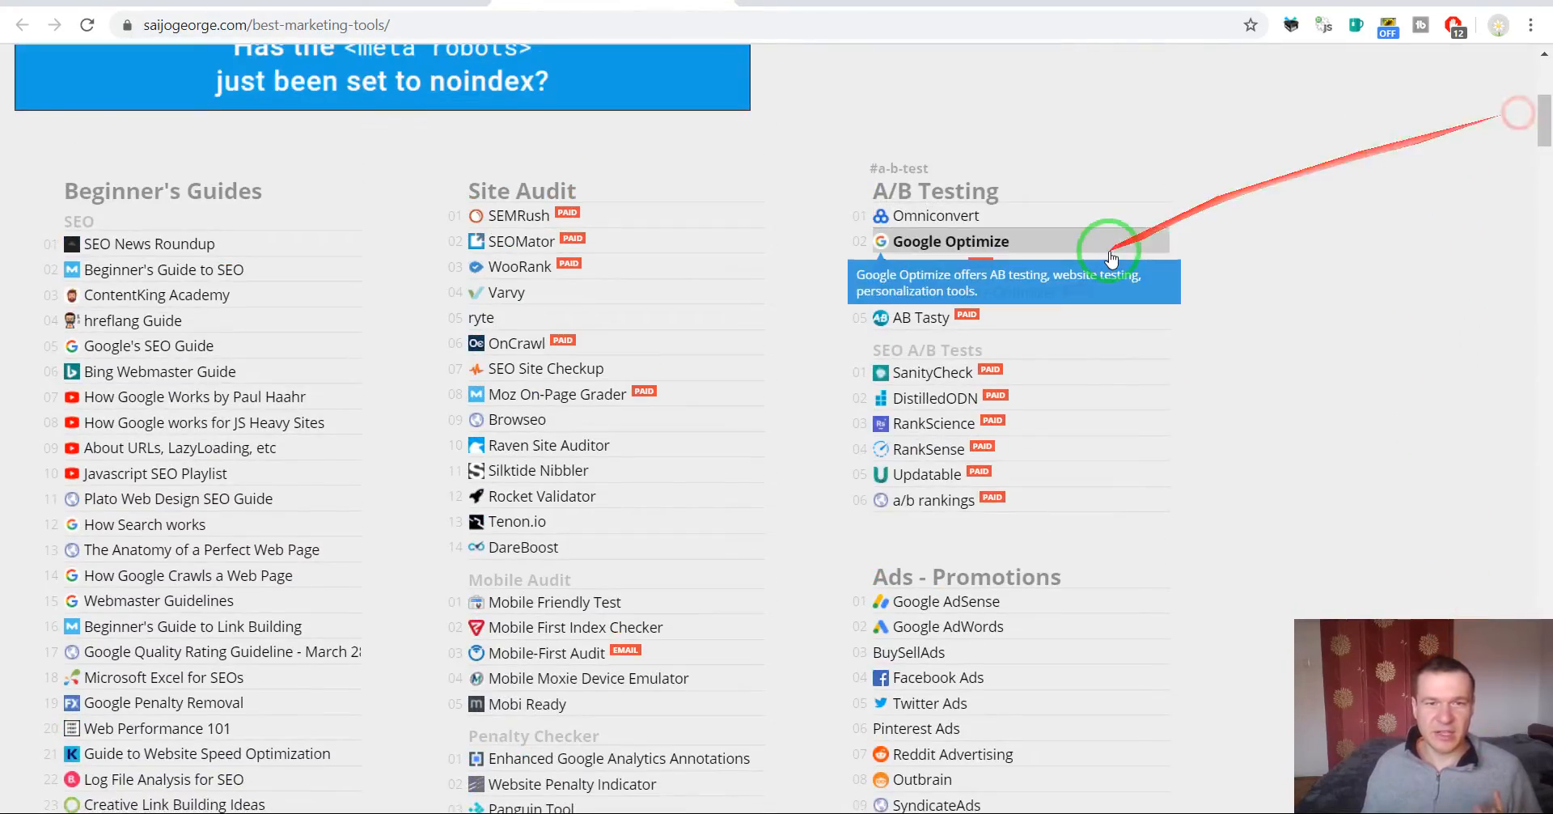
mouse_move(1260, 159)
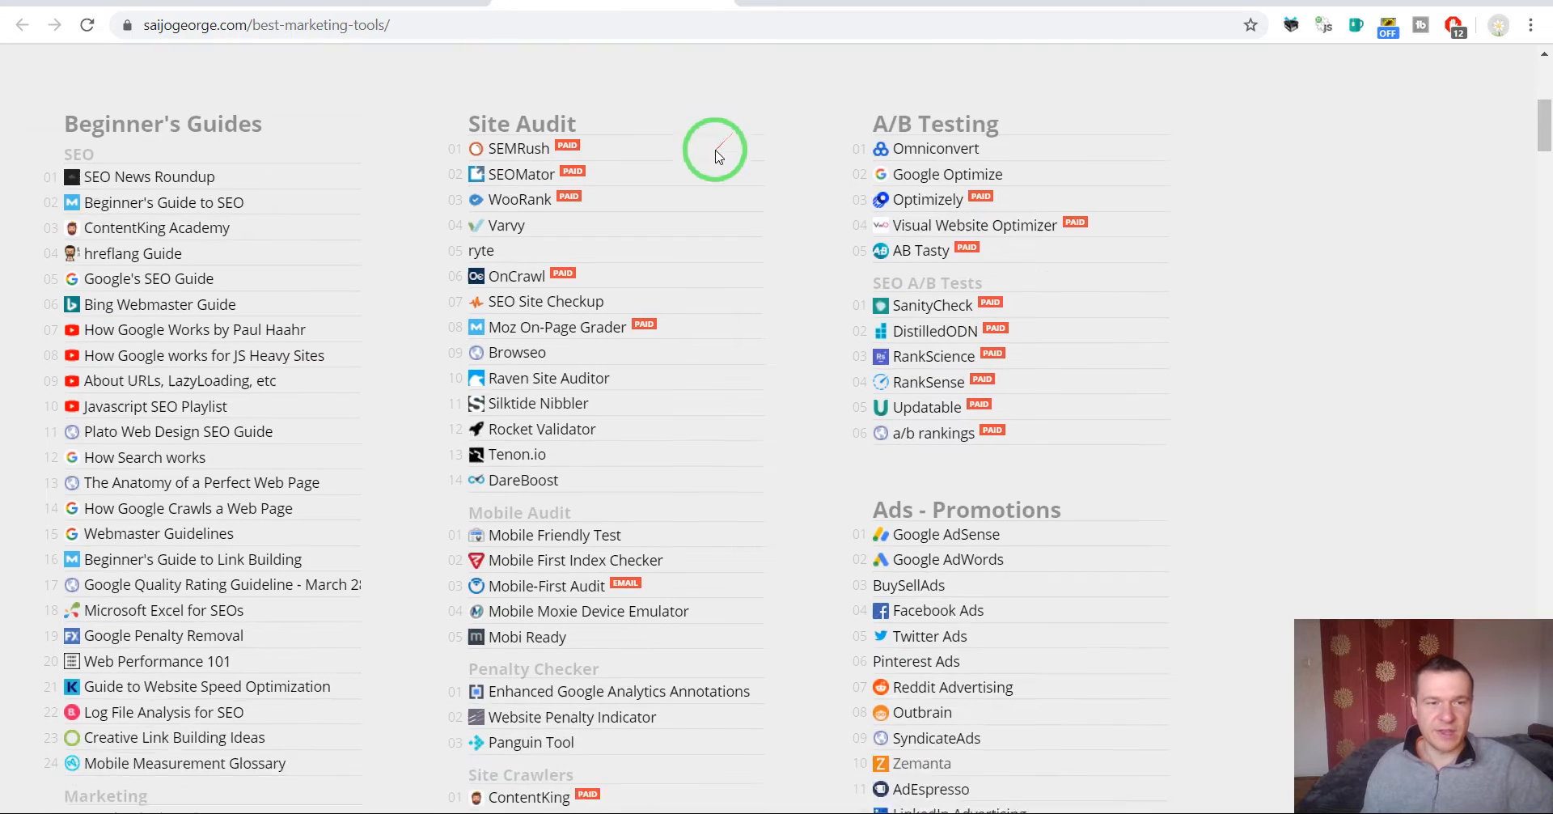
scroll("down", 3)
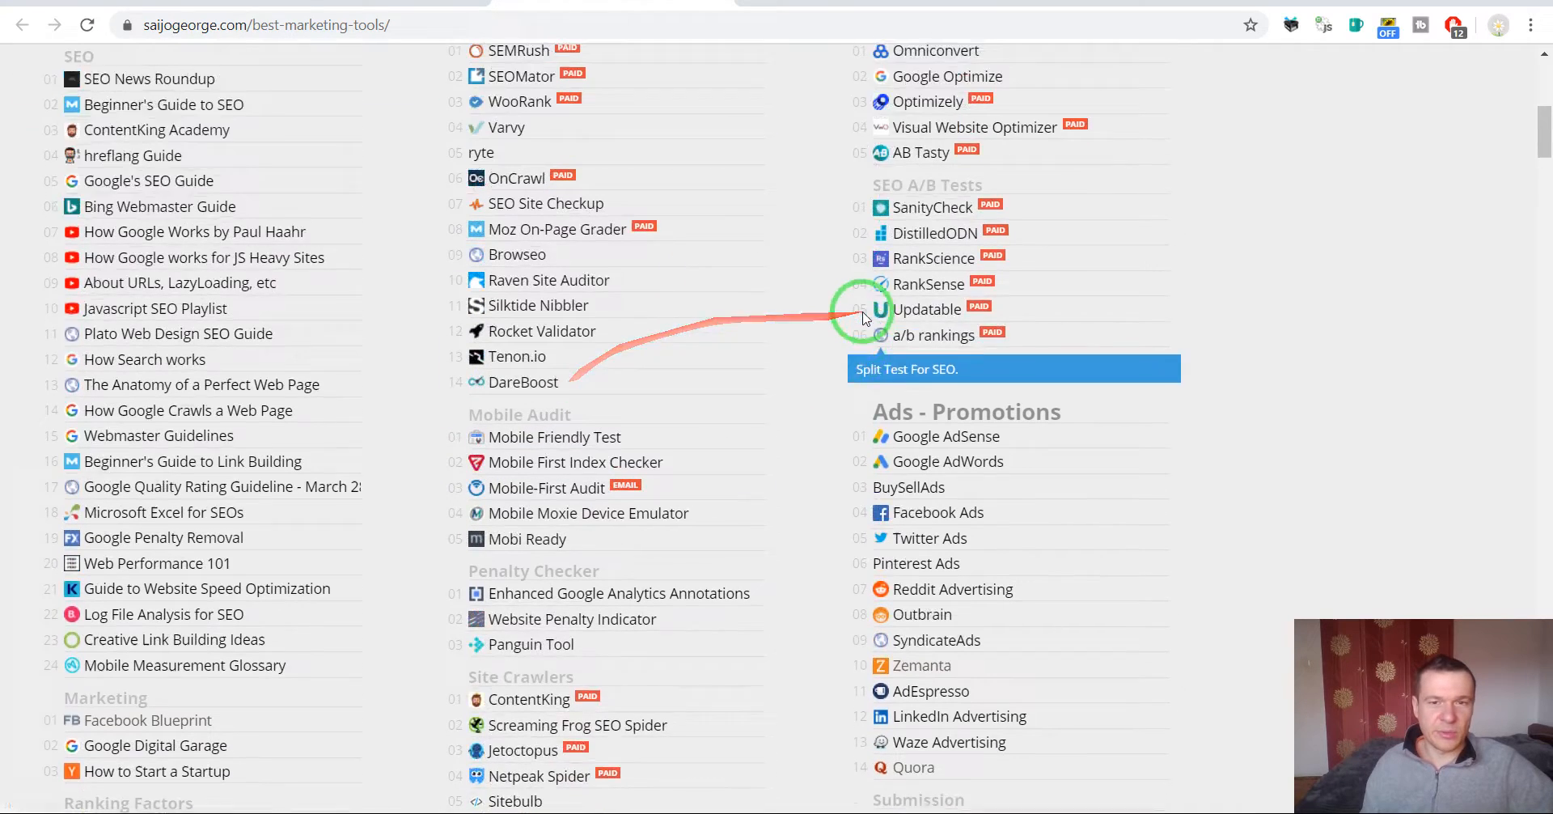
scroll("down", 3)
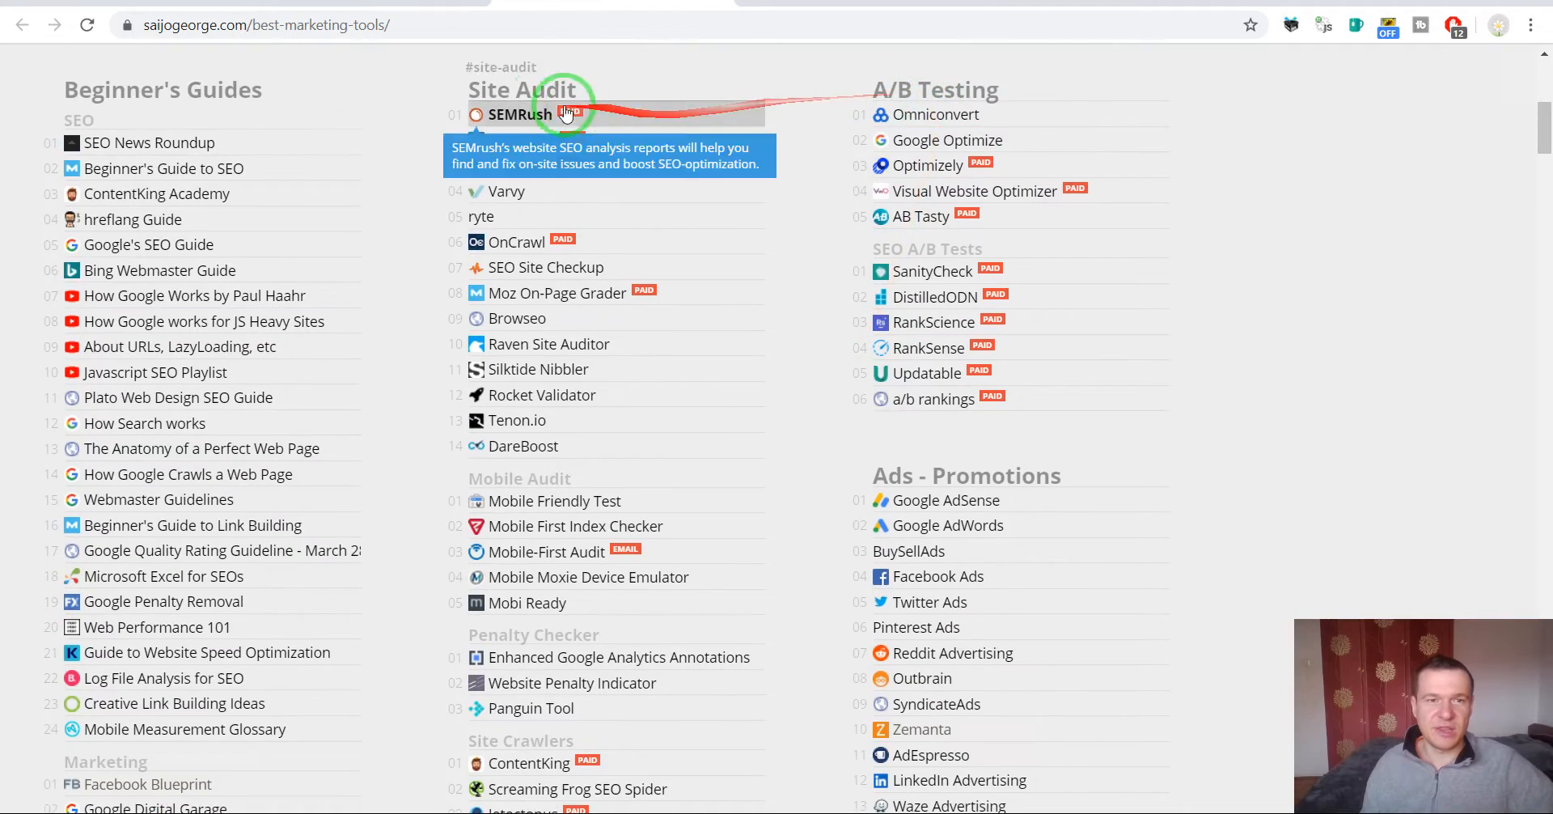
scroll("down", 3)
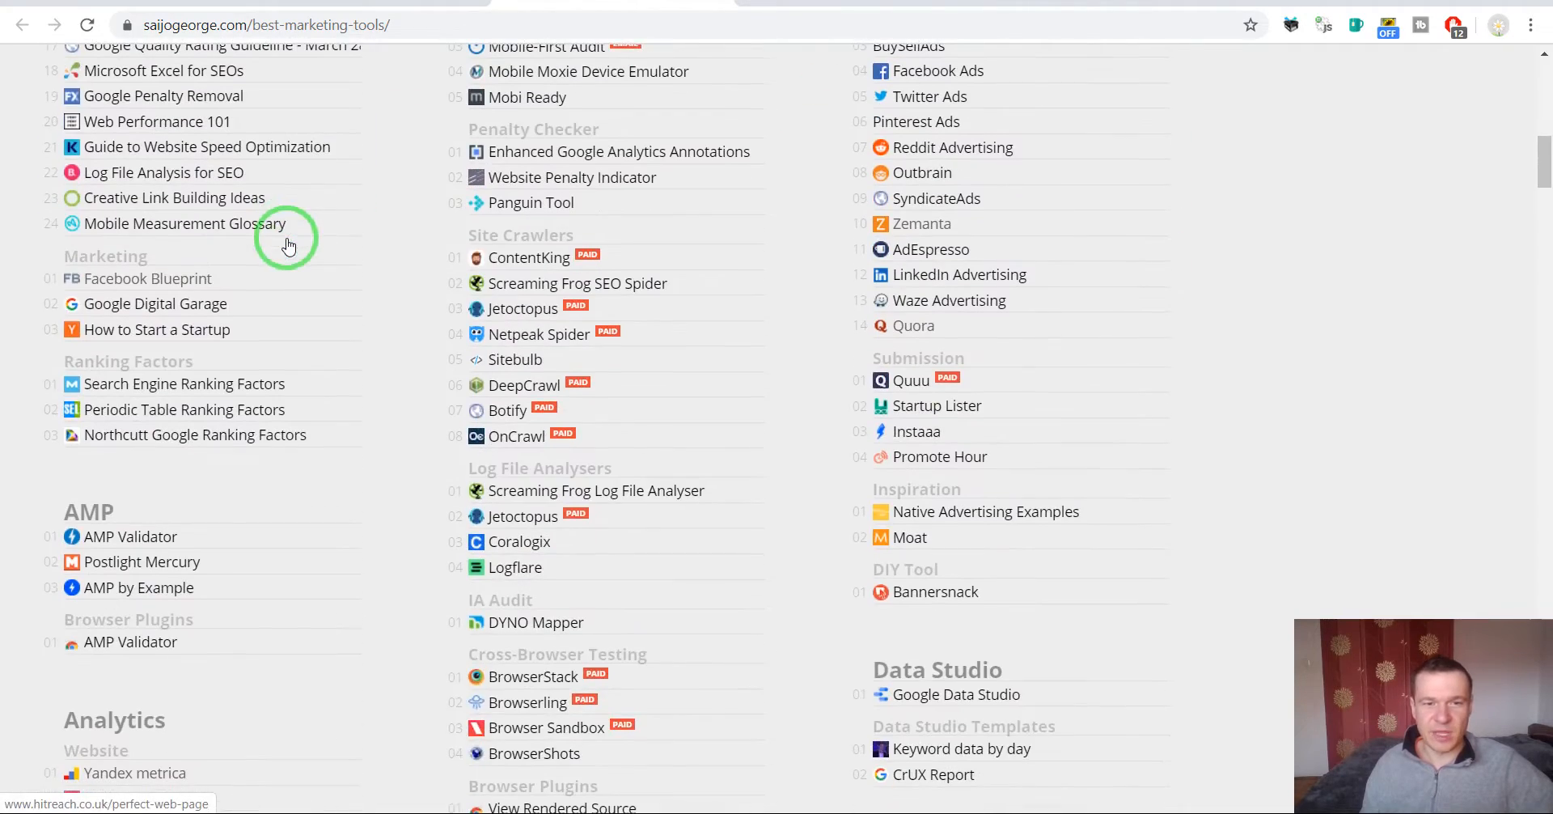
scroll("down", 3)
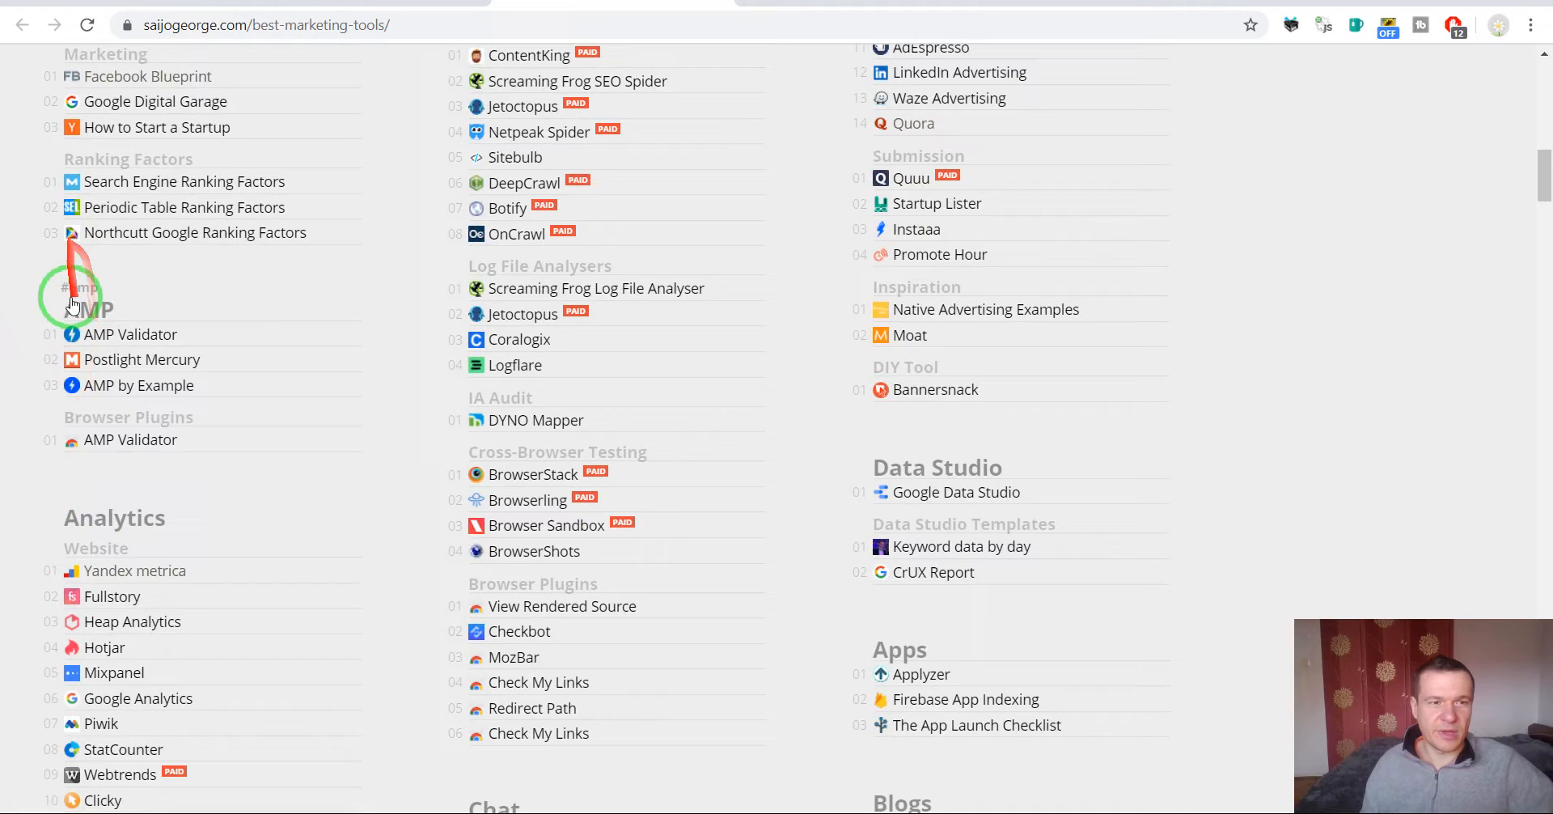
scroll("down", 3)
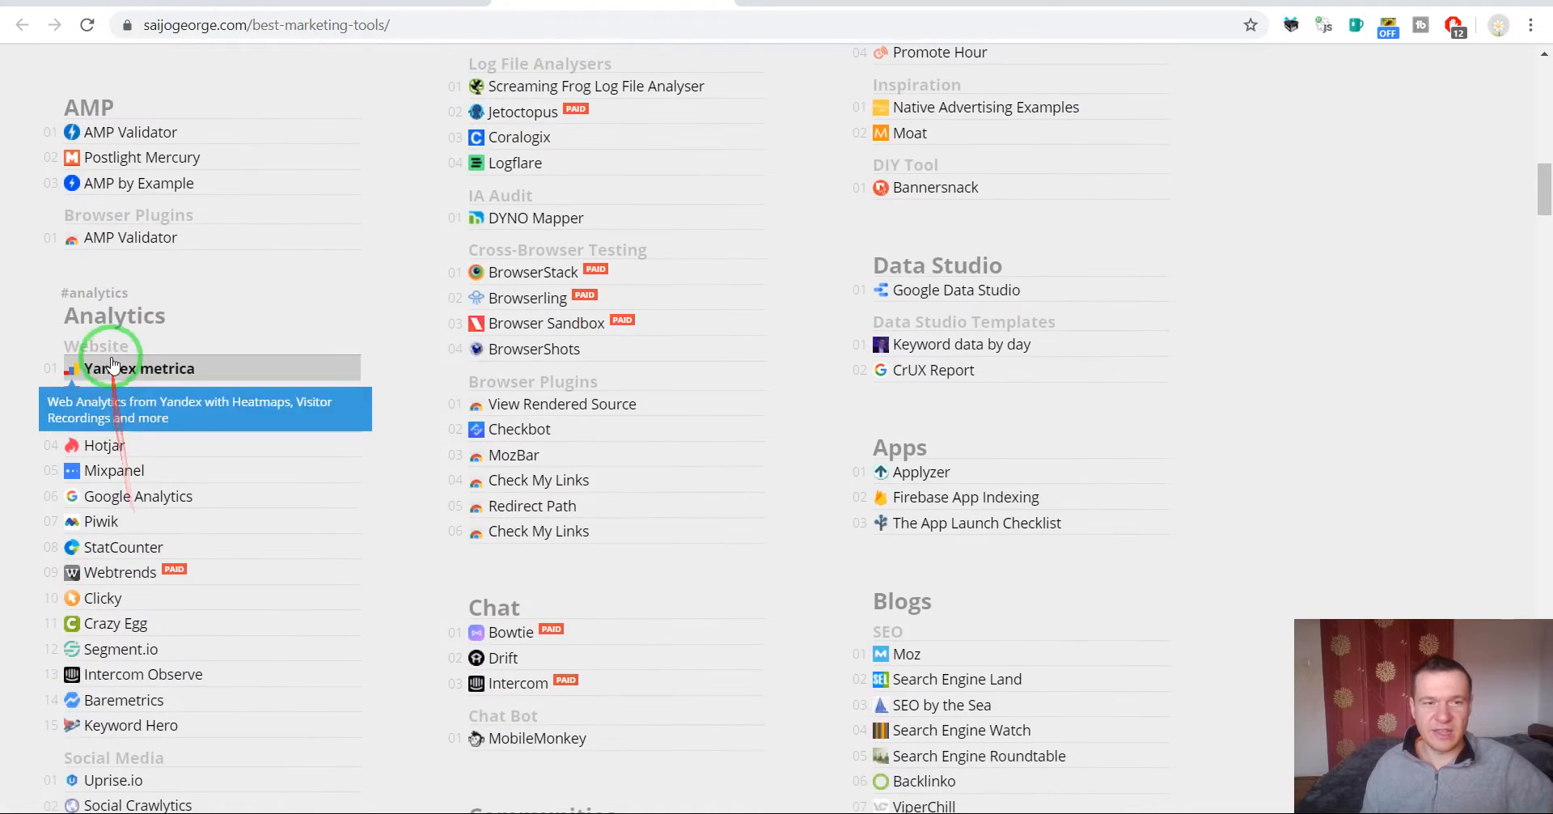
scroll("down", 3)
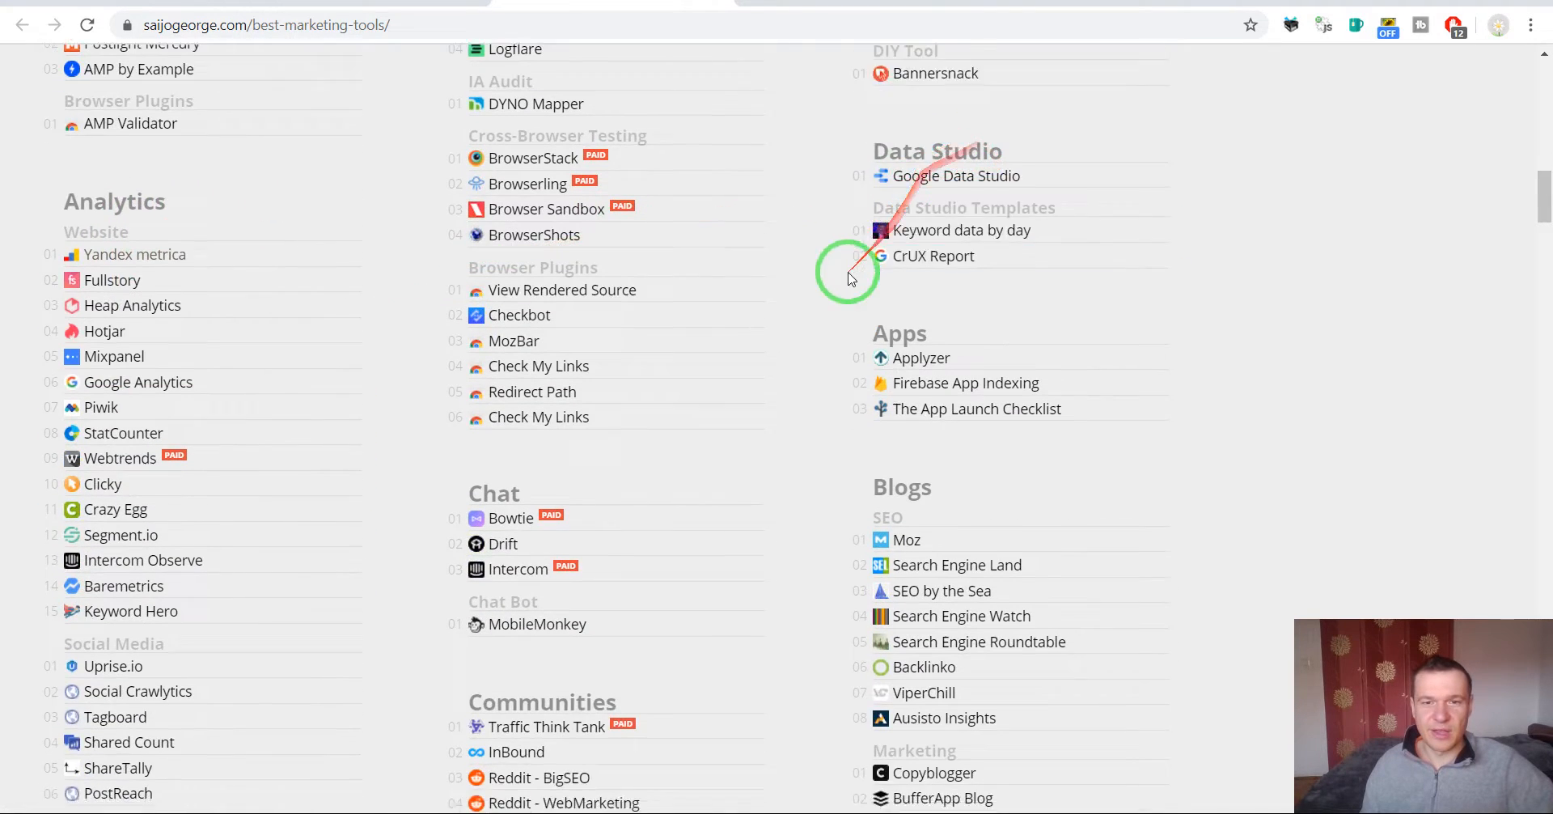
scroll("down", 3)
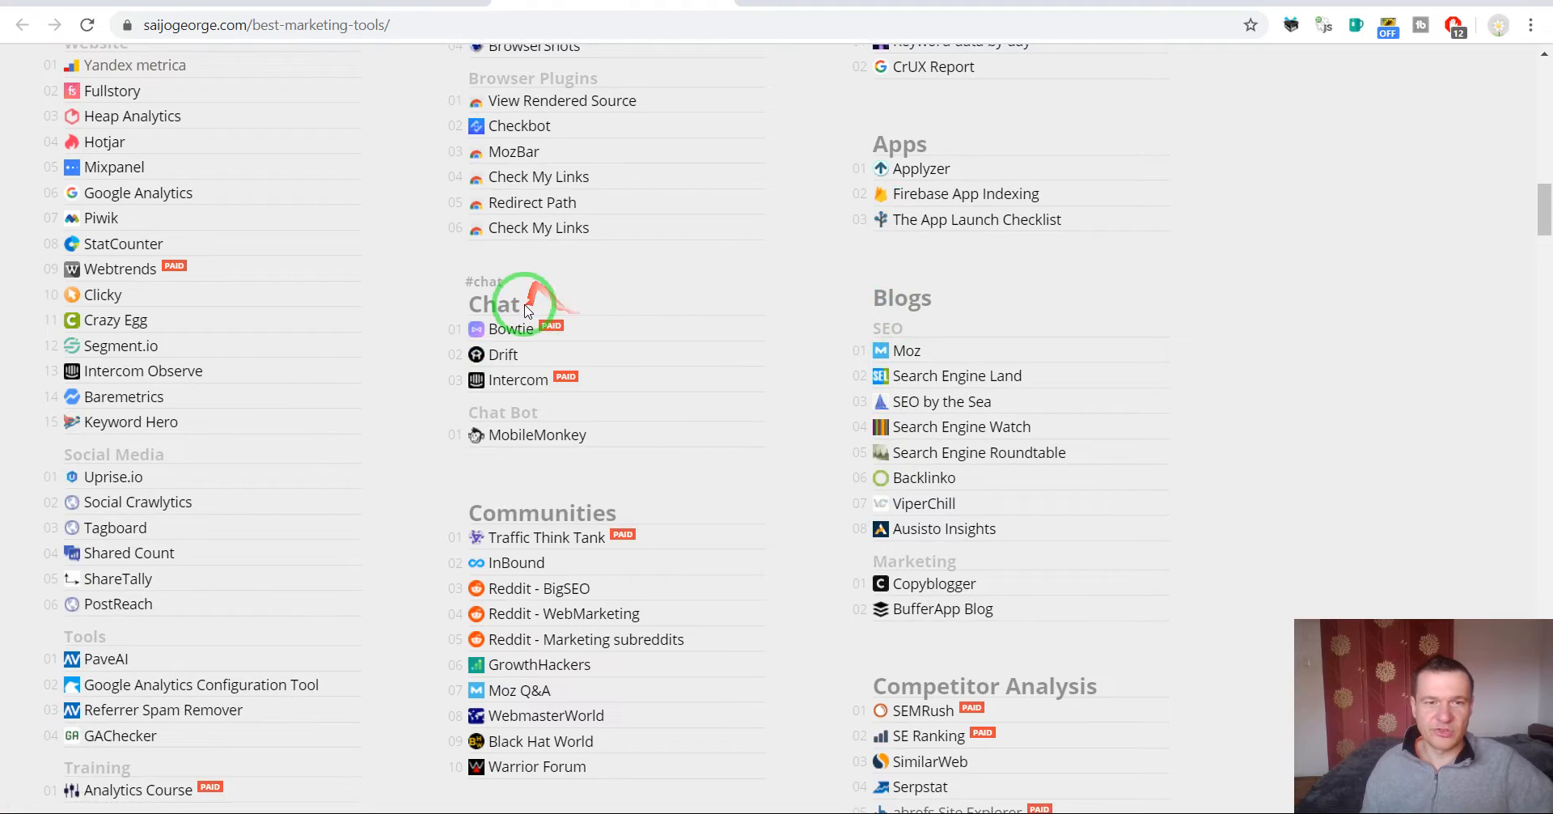
scroll("down", 3)
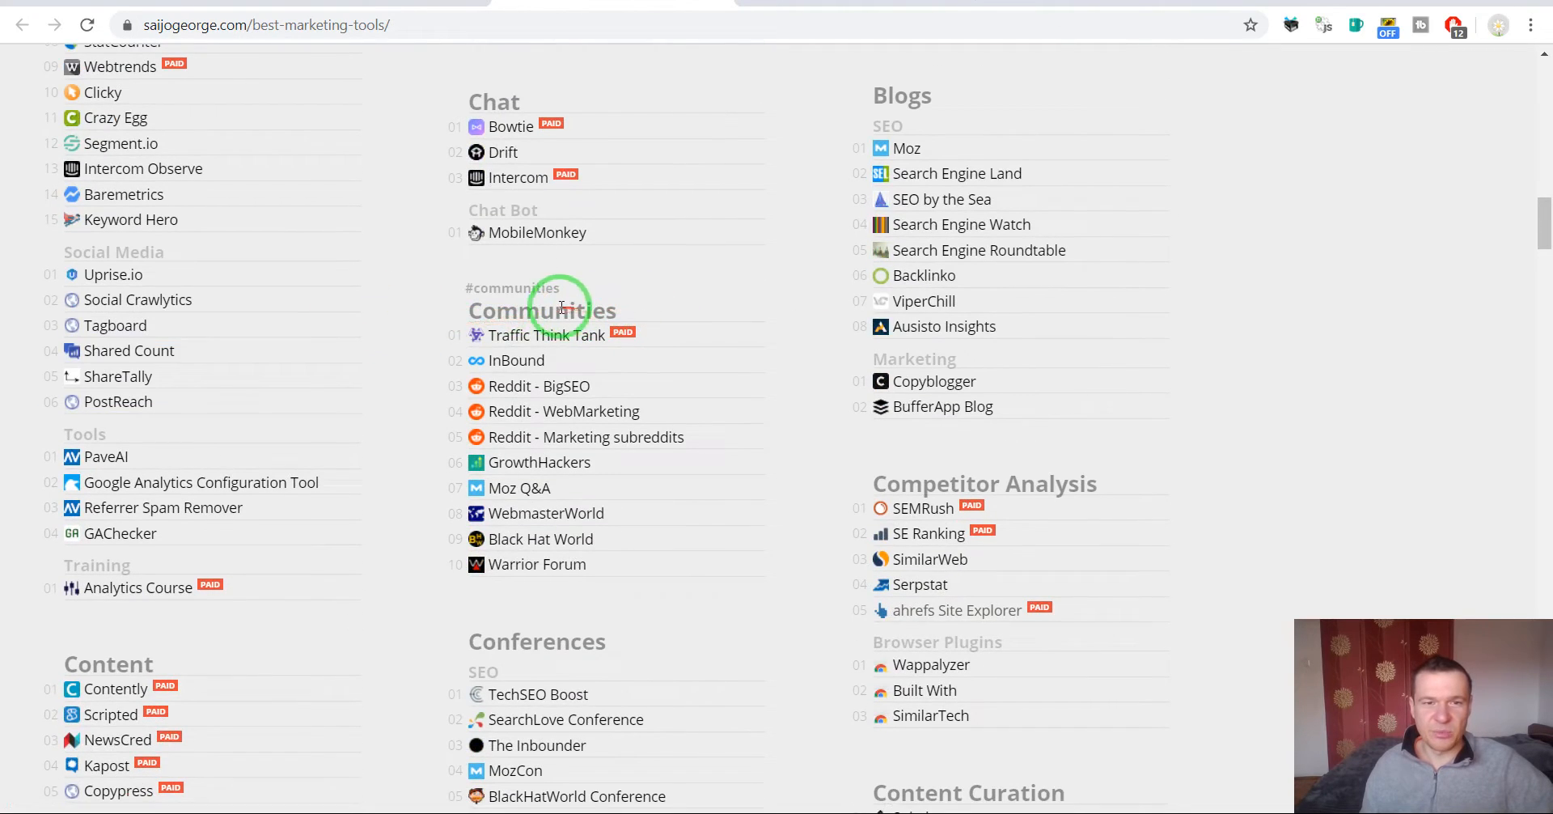
scroll("down", 3)
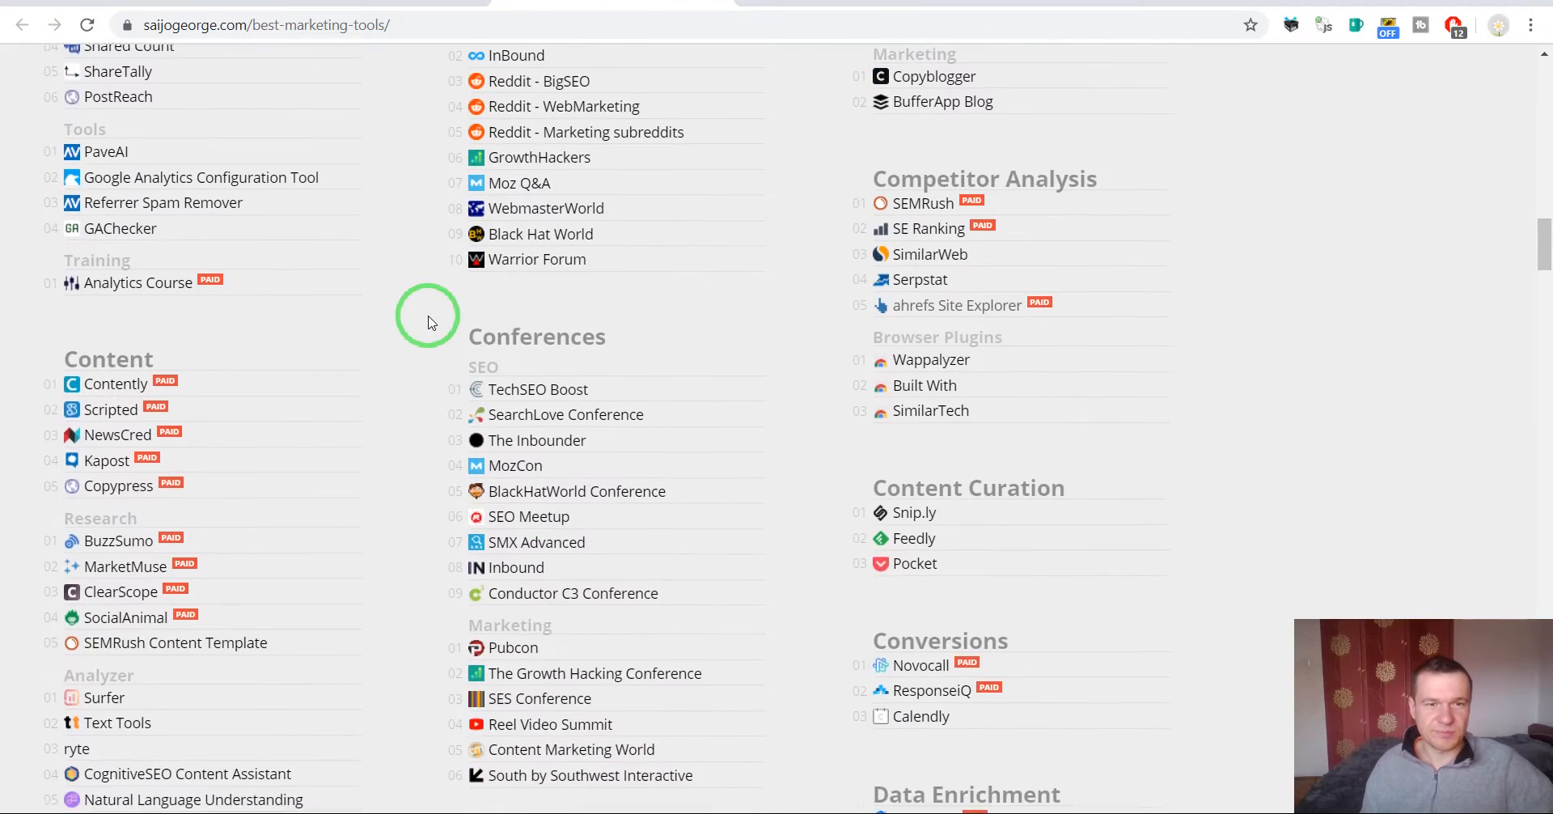
scroll("down", 3)
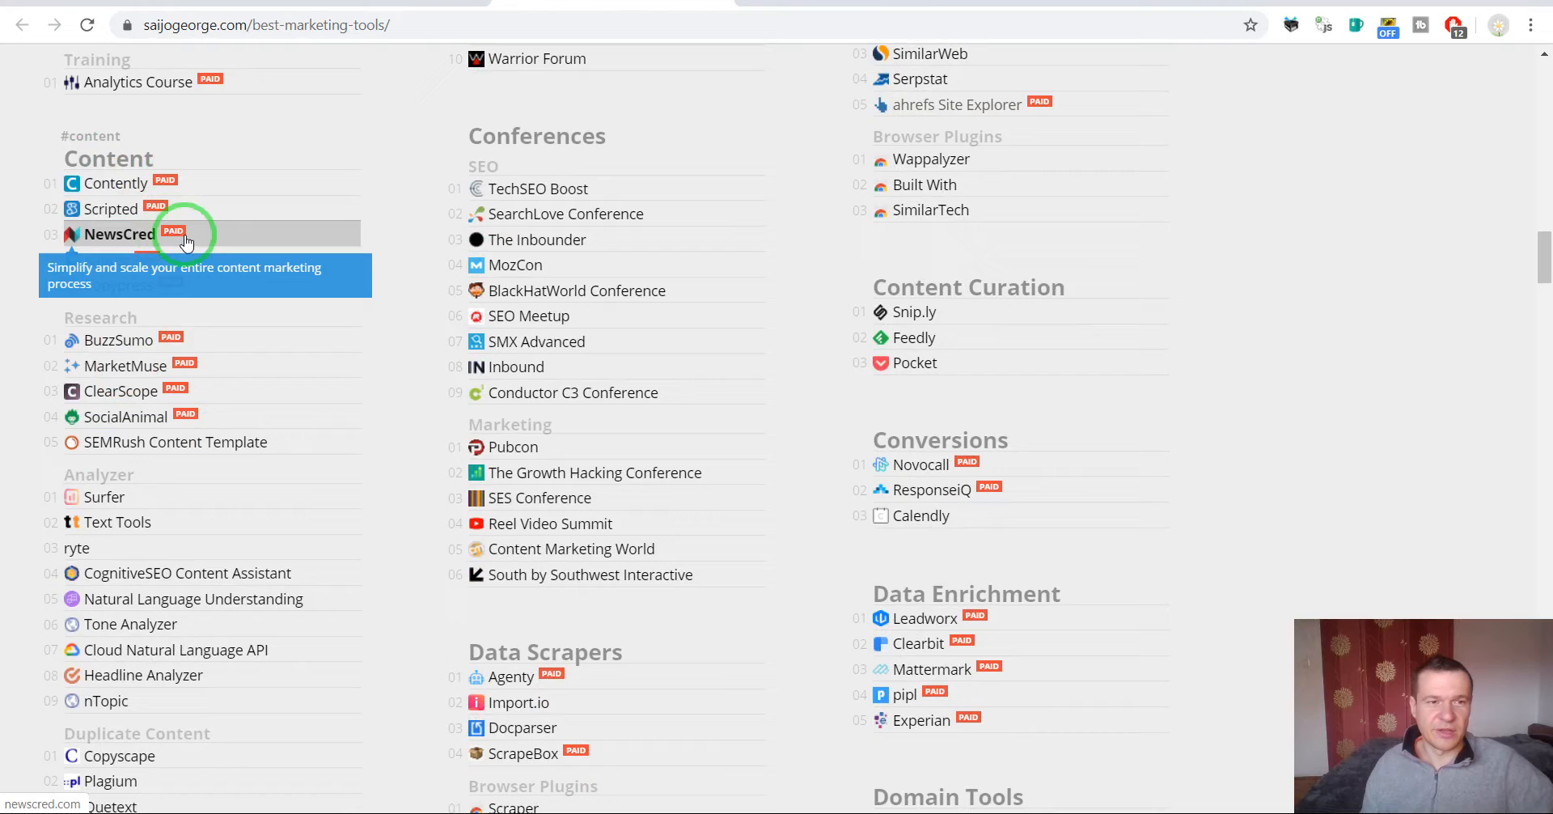
mouse_move(154, 259)
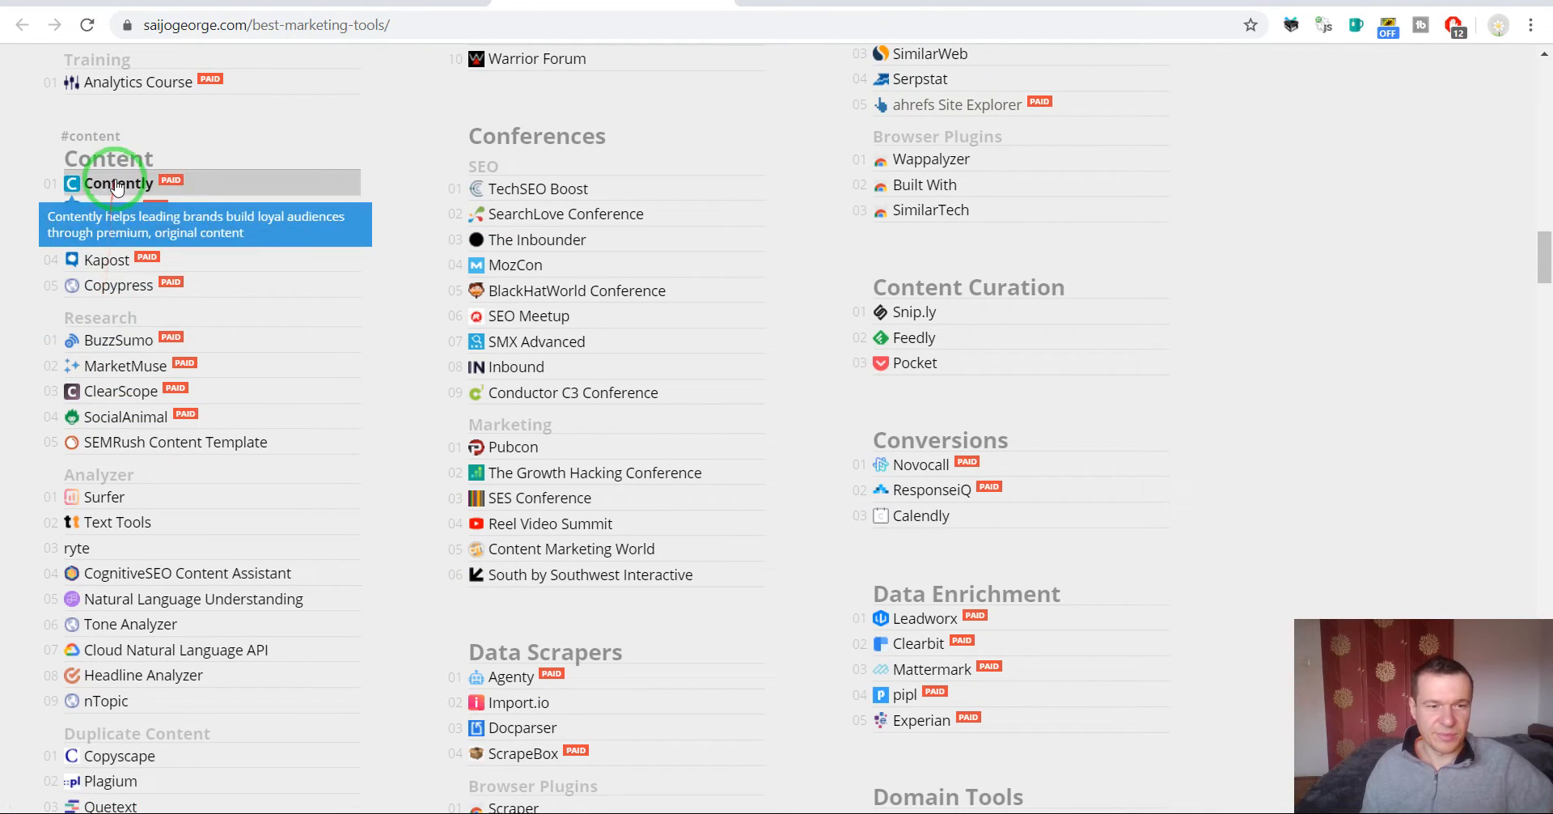
scroll("down", 3)
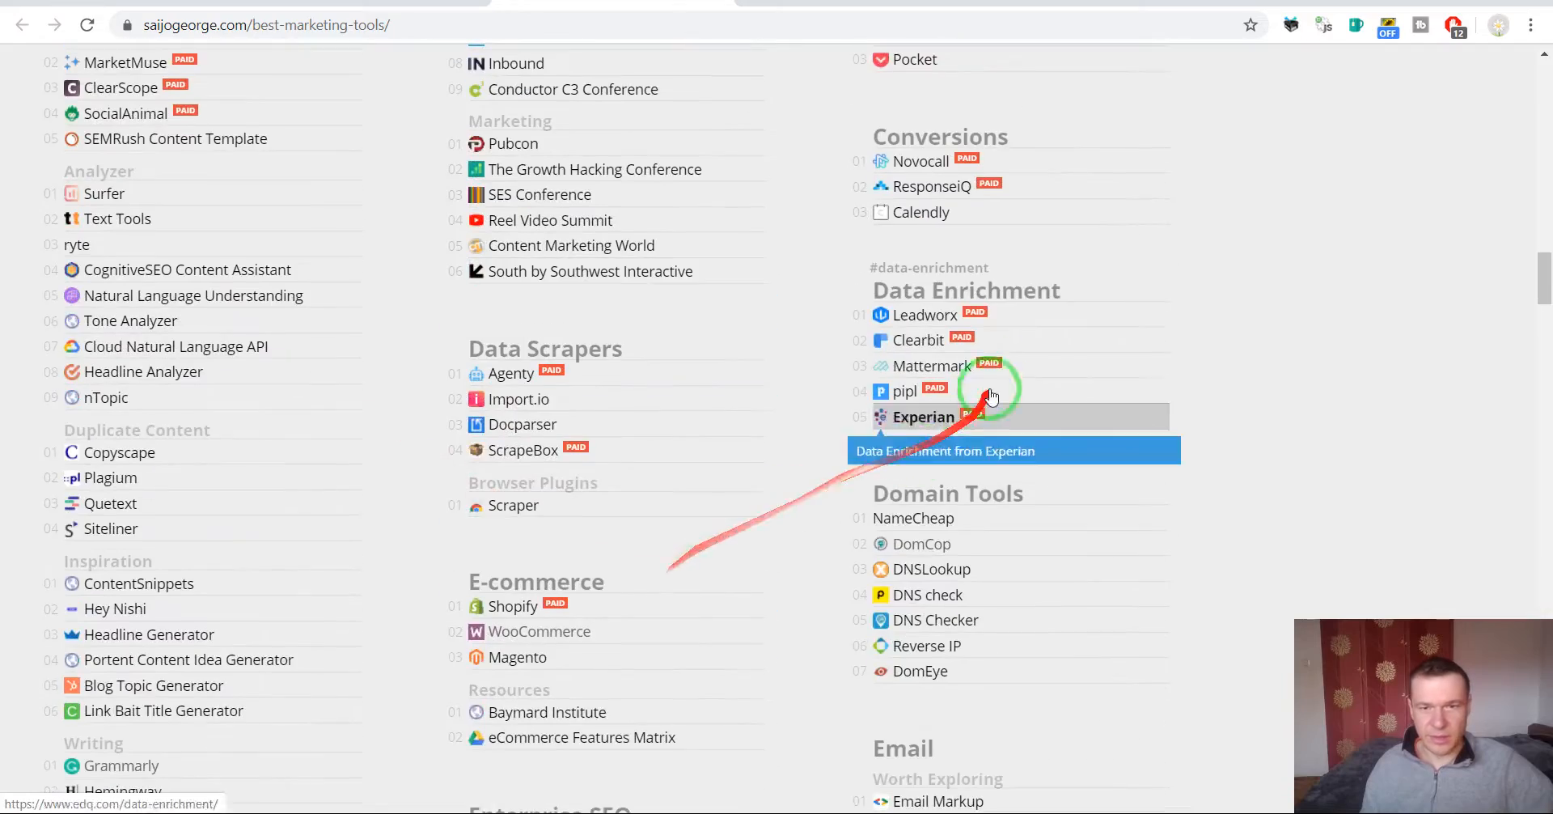
scroll("down", 3)
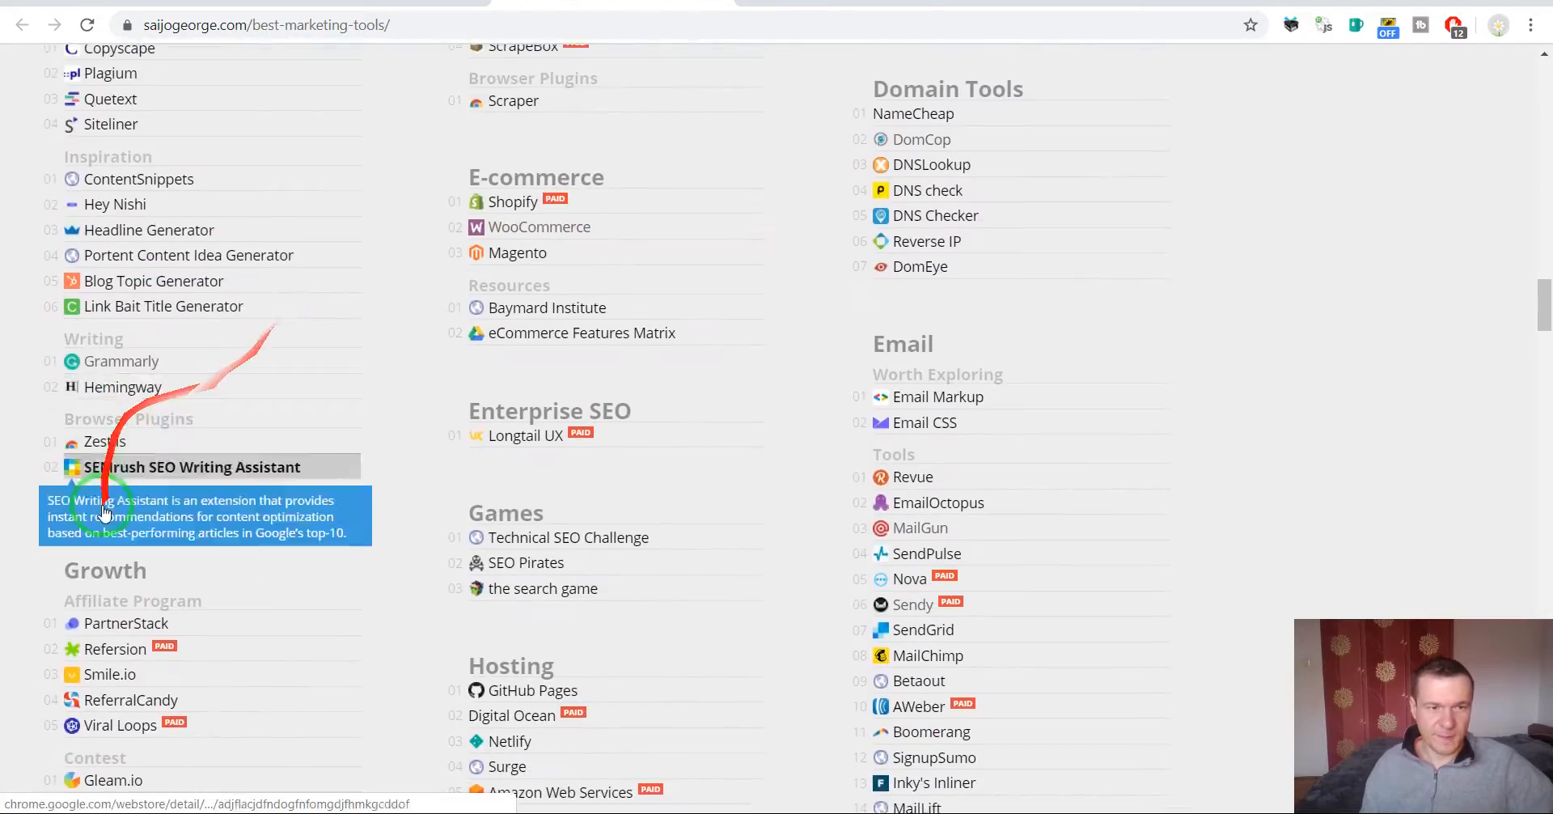
scroll("down", 3)
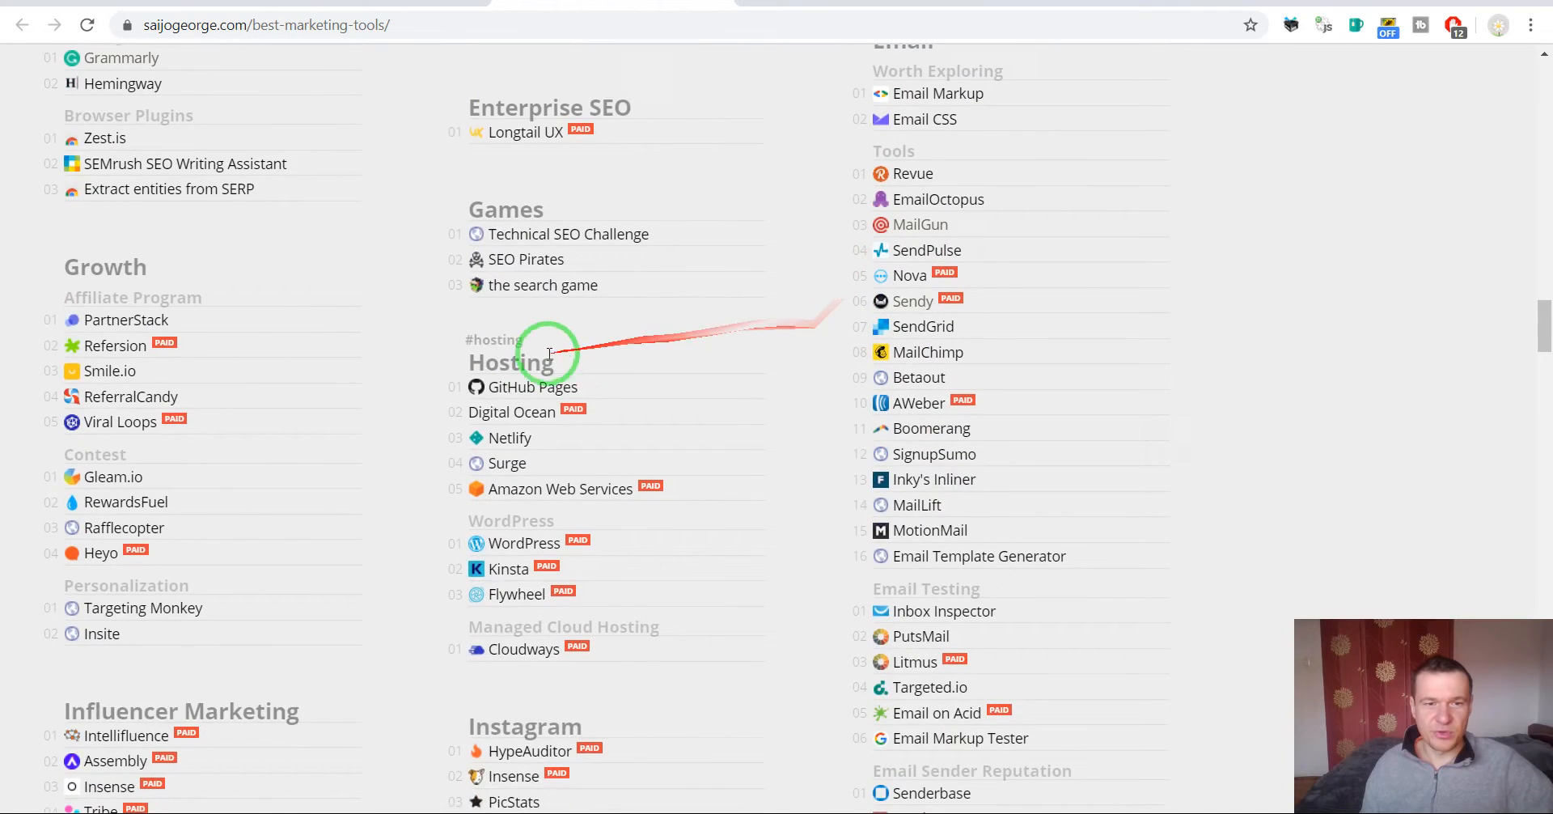
scroll("down", 3)
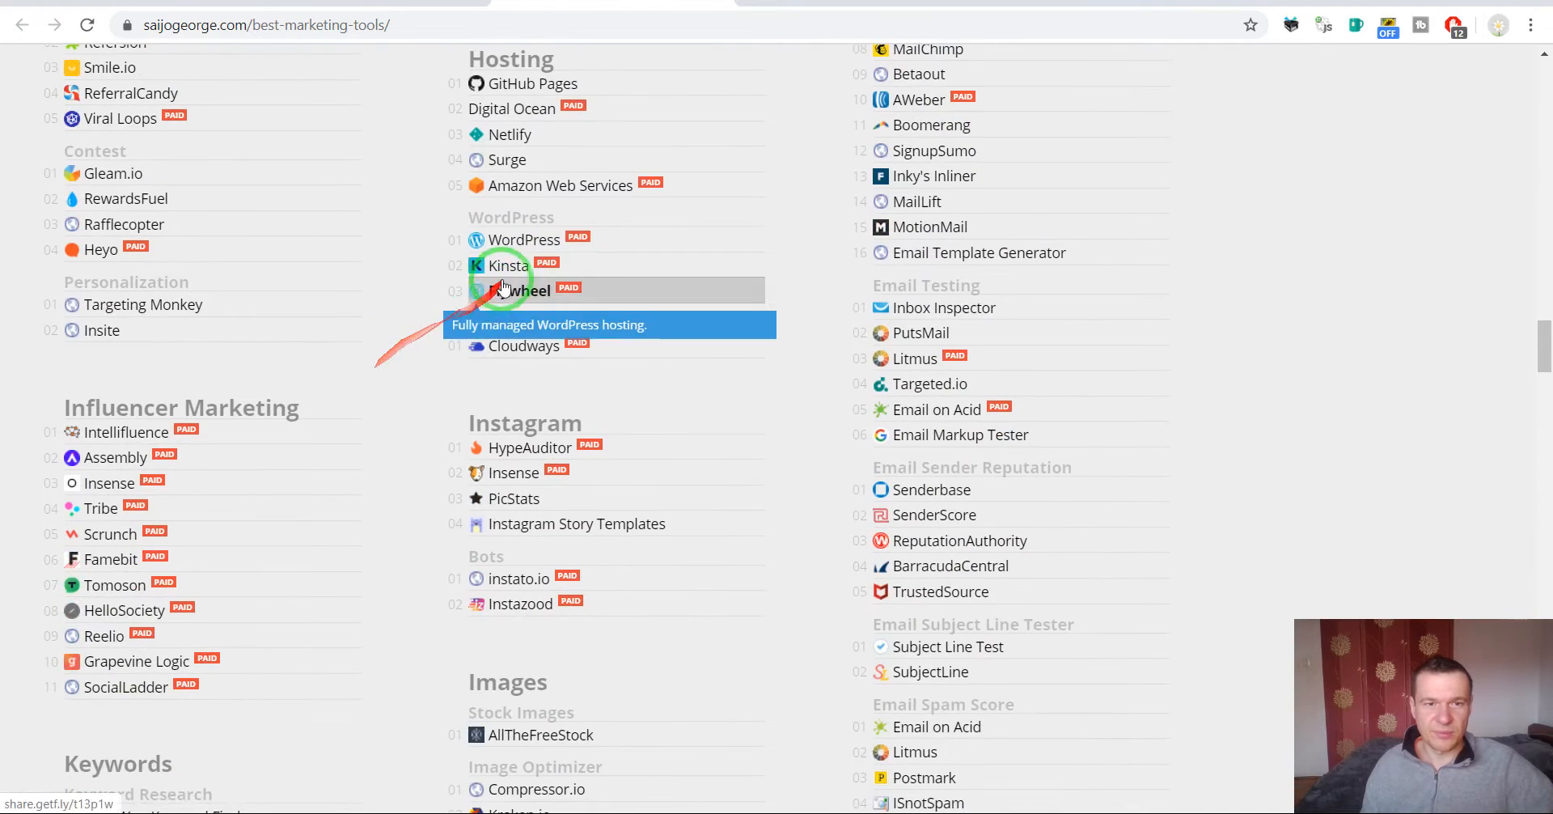
mouse_move(525, 238)
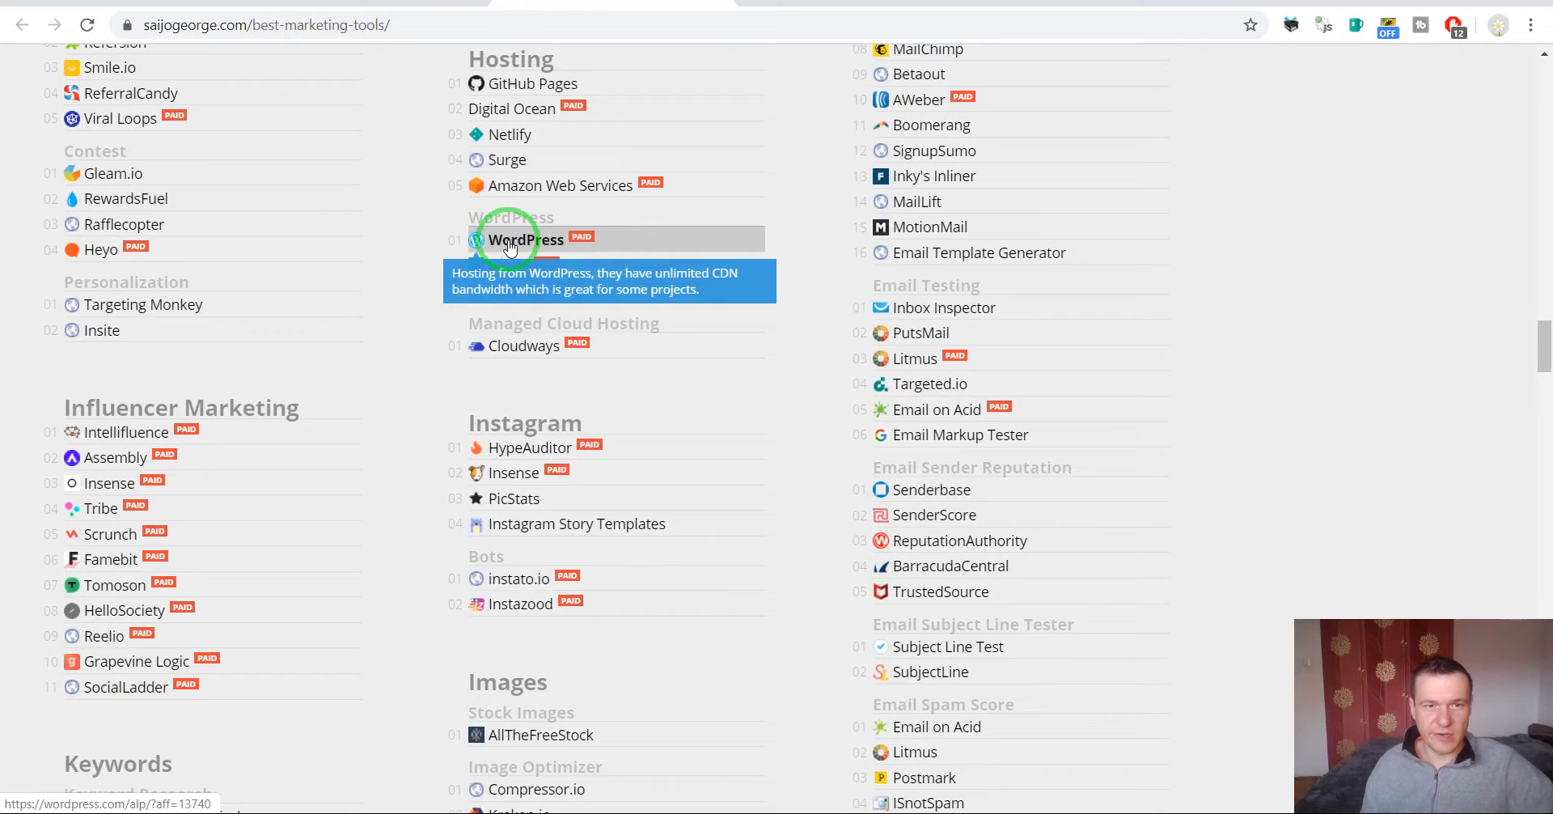
mouse_move(509, 264)
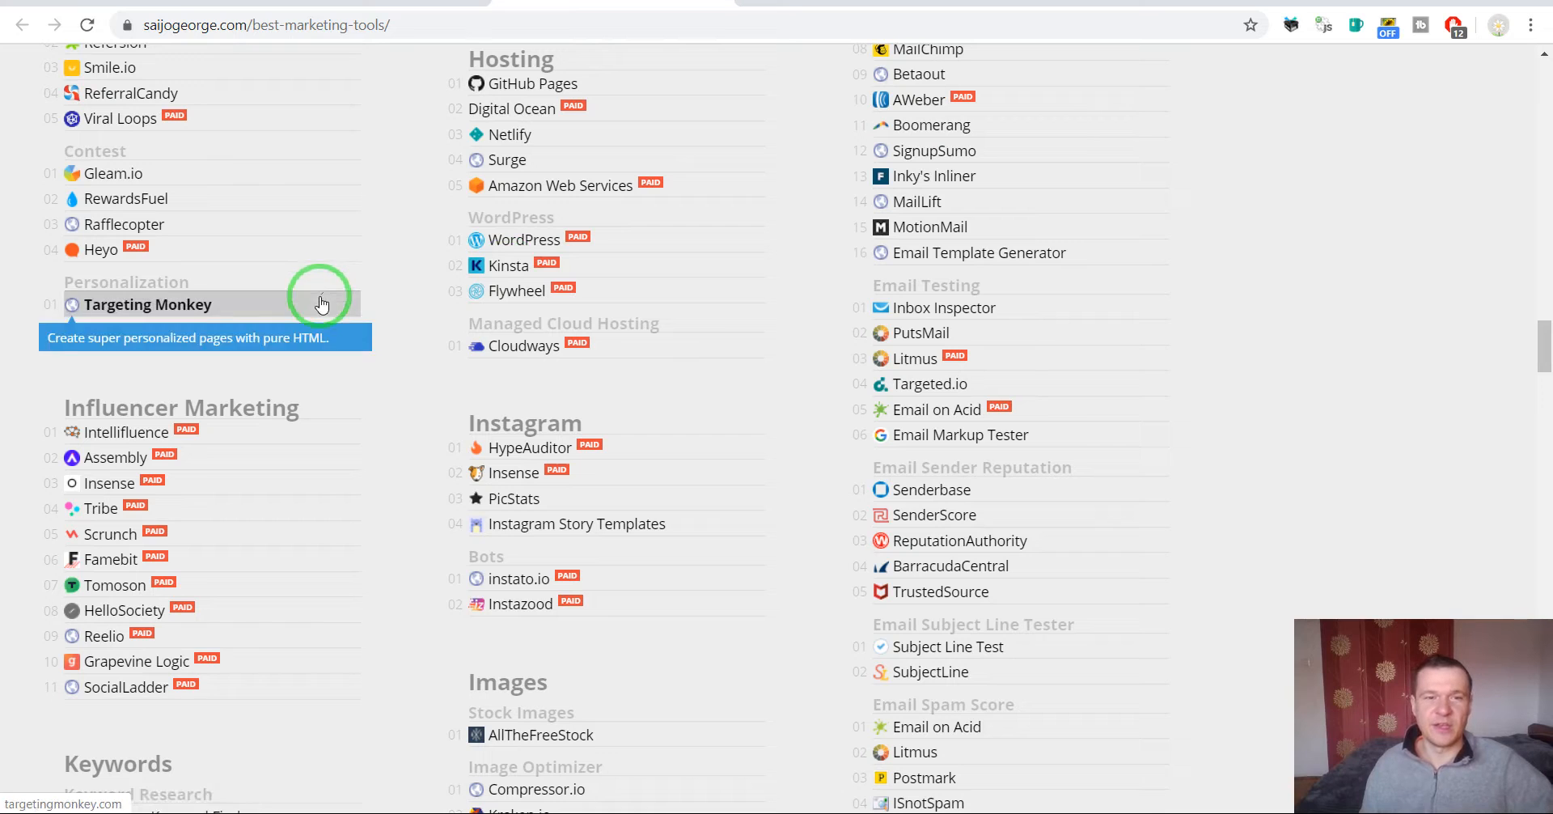
scroll("down", 3)
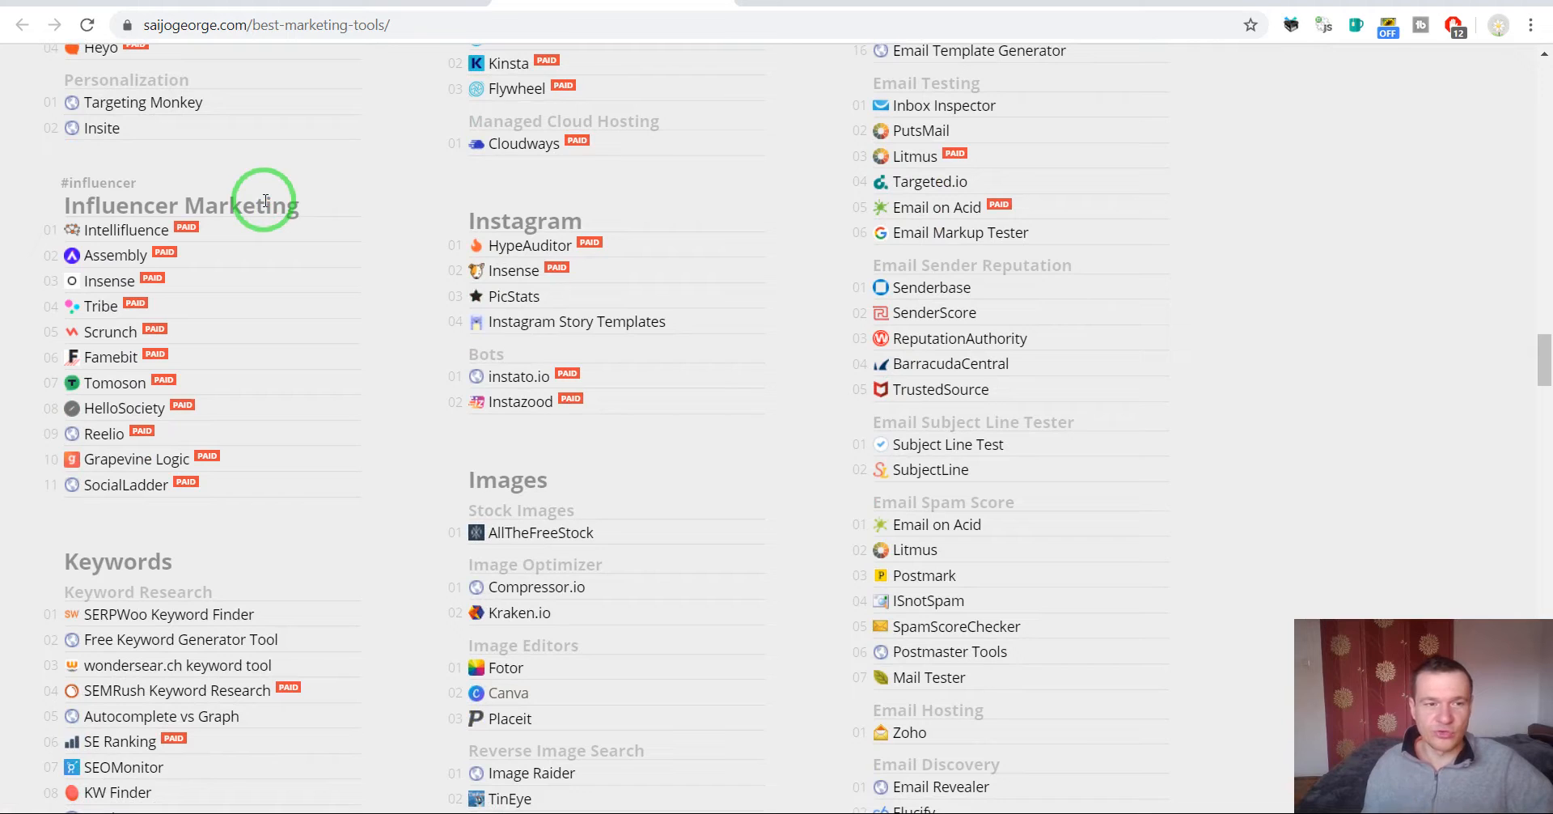
mouse_move(393, 228)
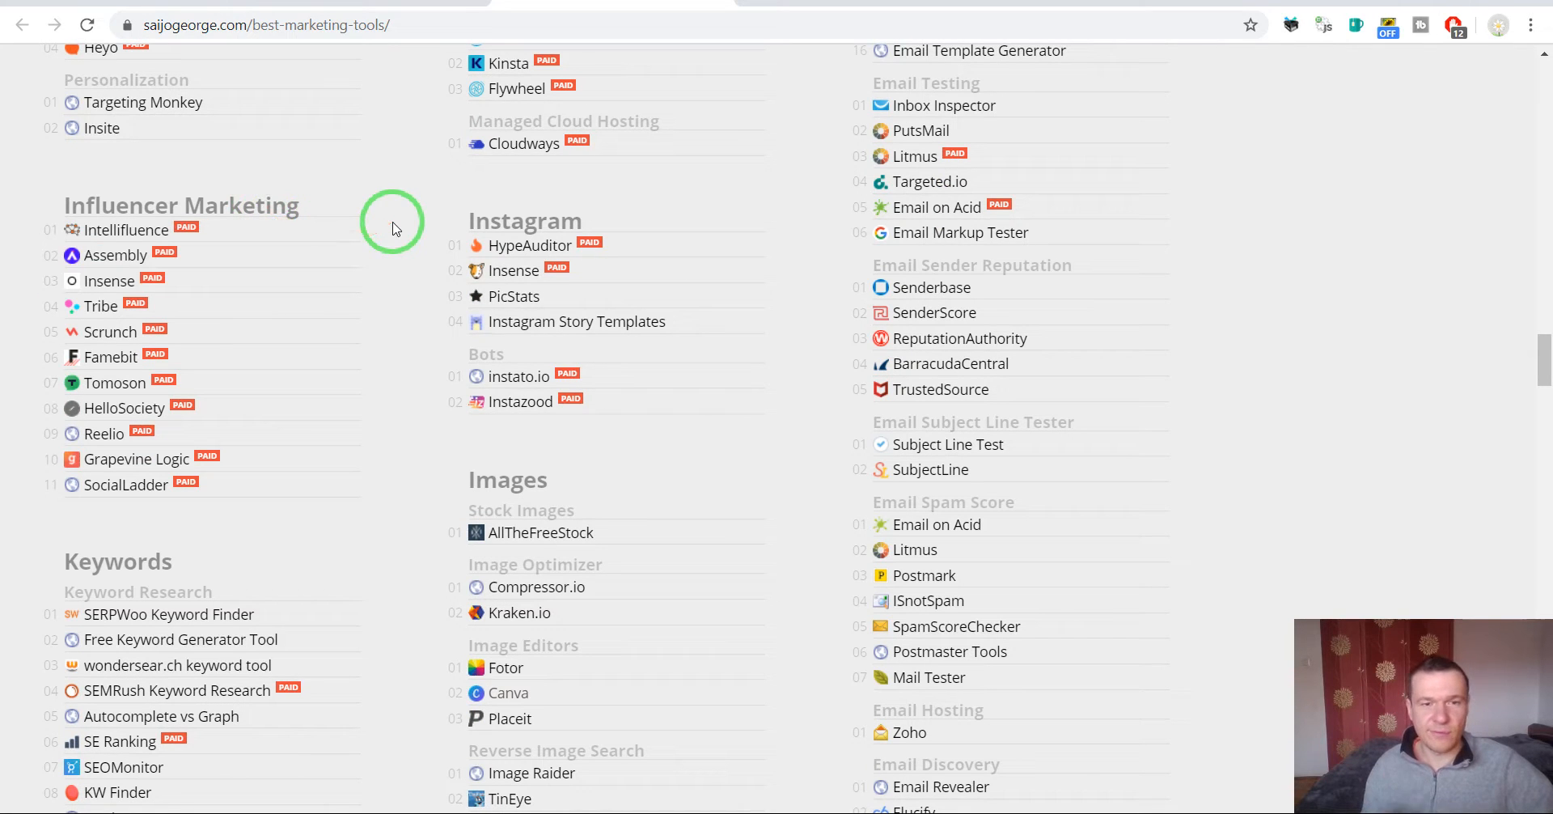
scroll("down", 3)
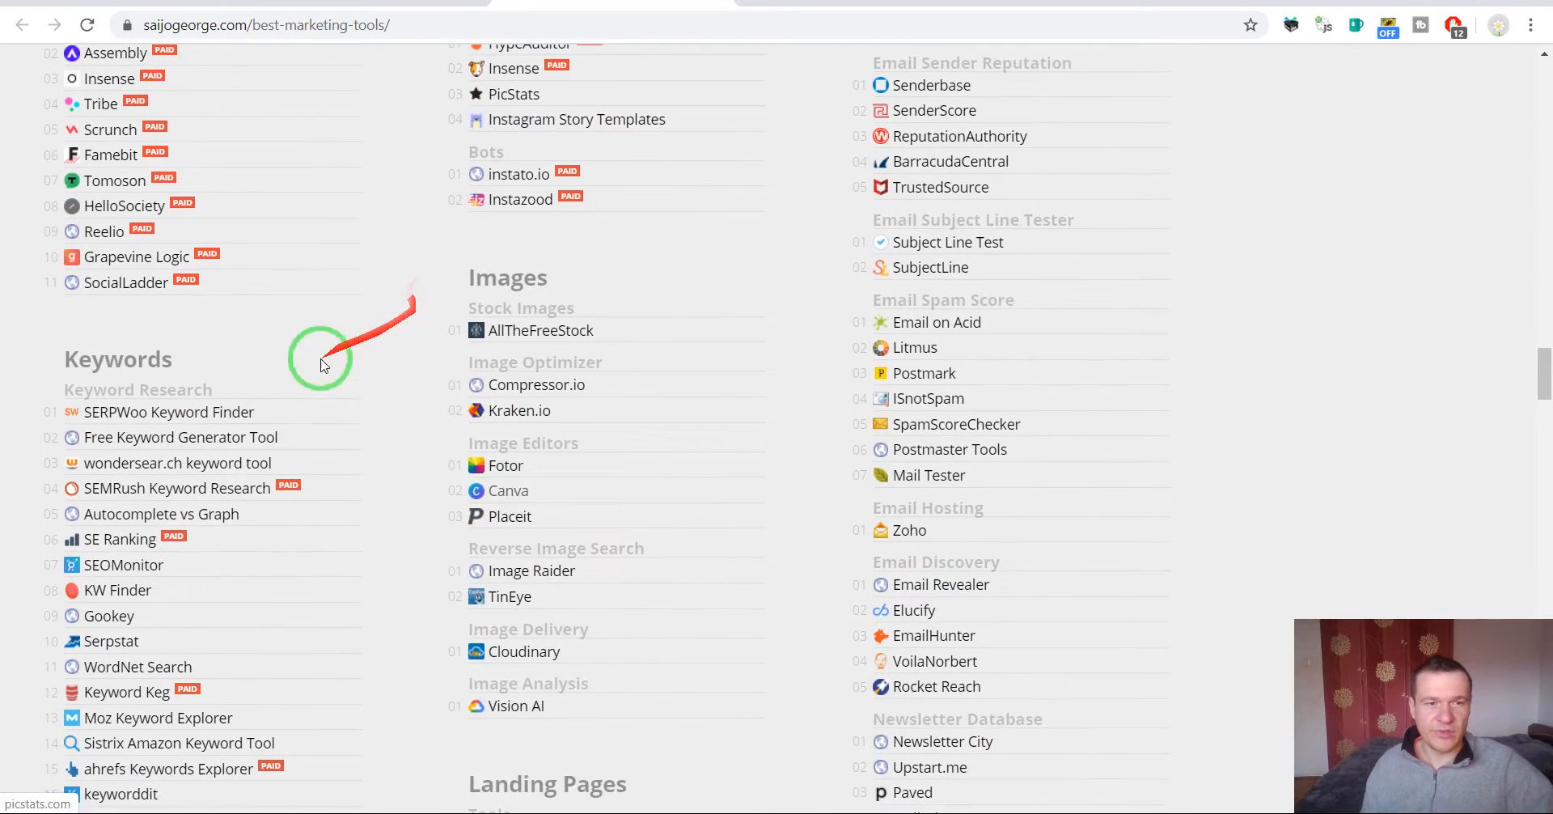
scroll("down", 3)
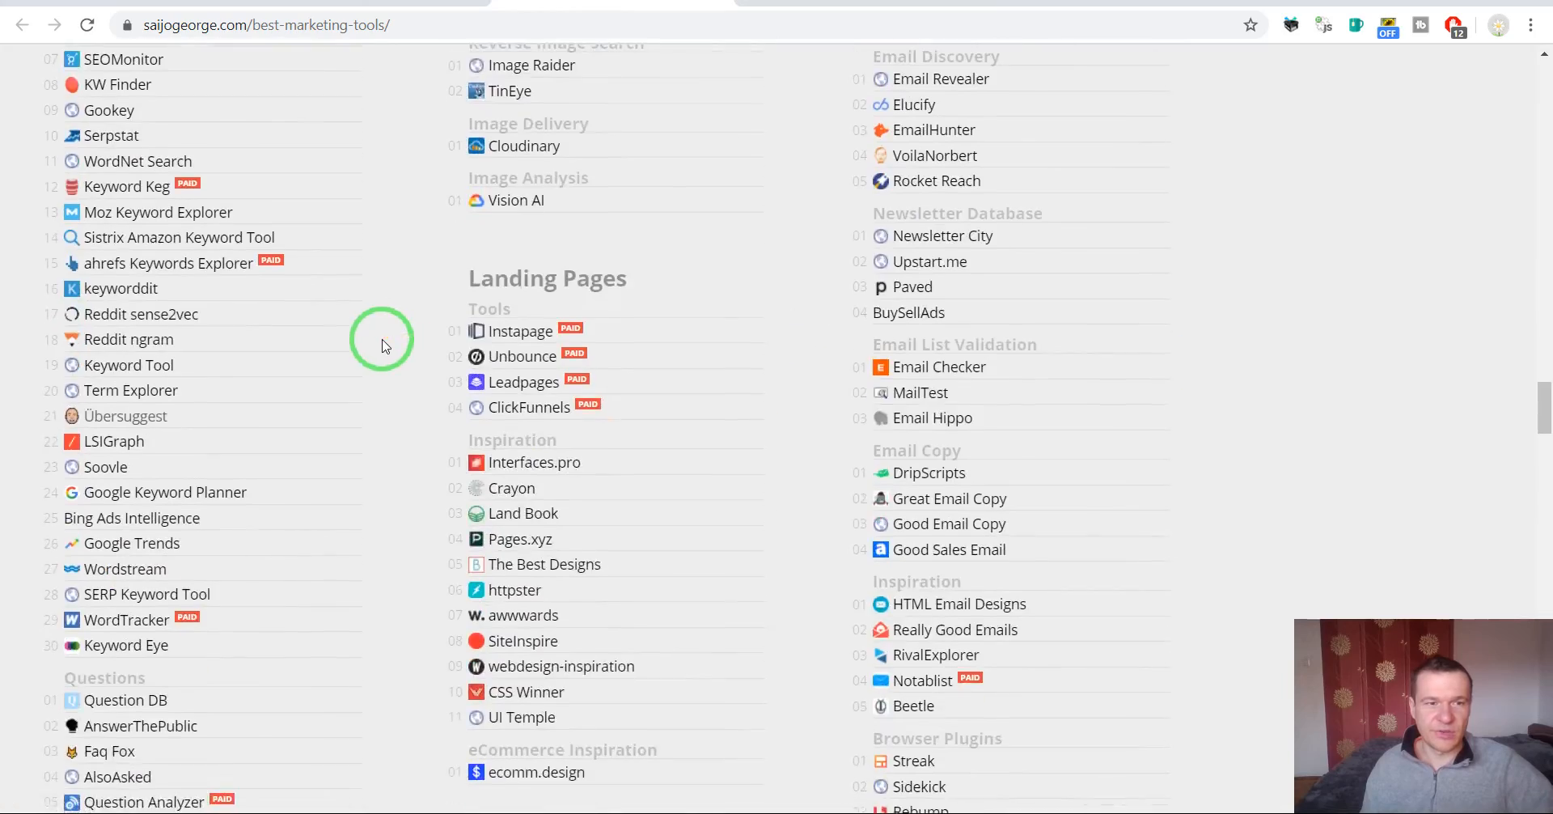
scroll("down", 3)
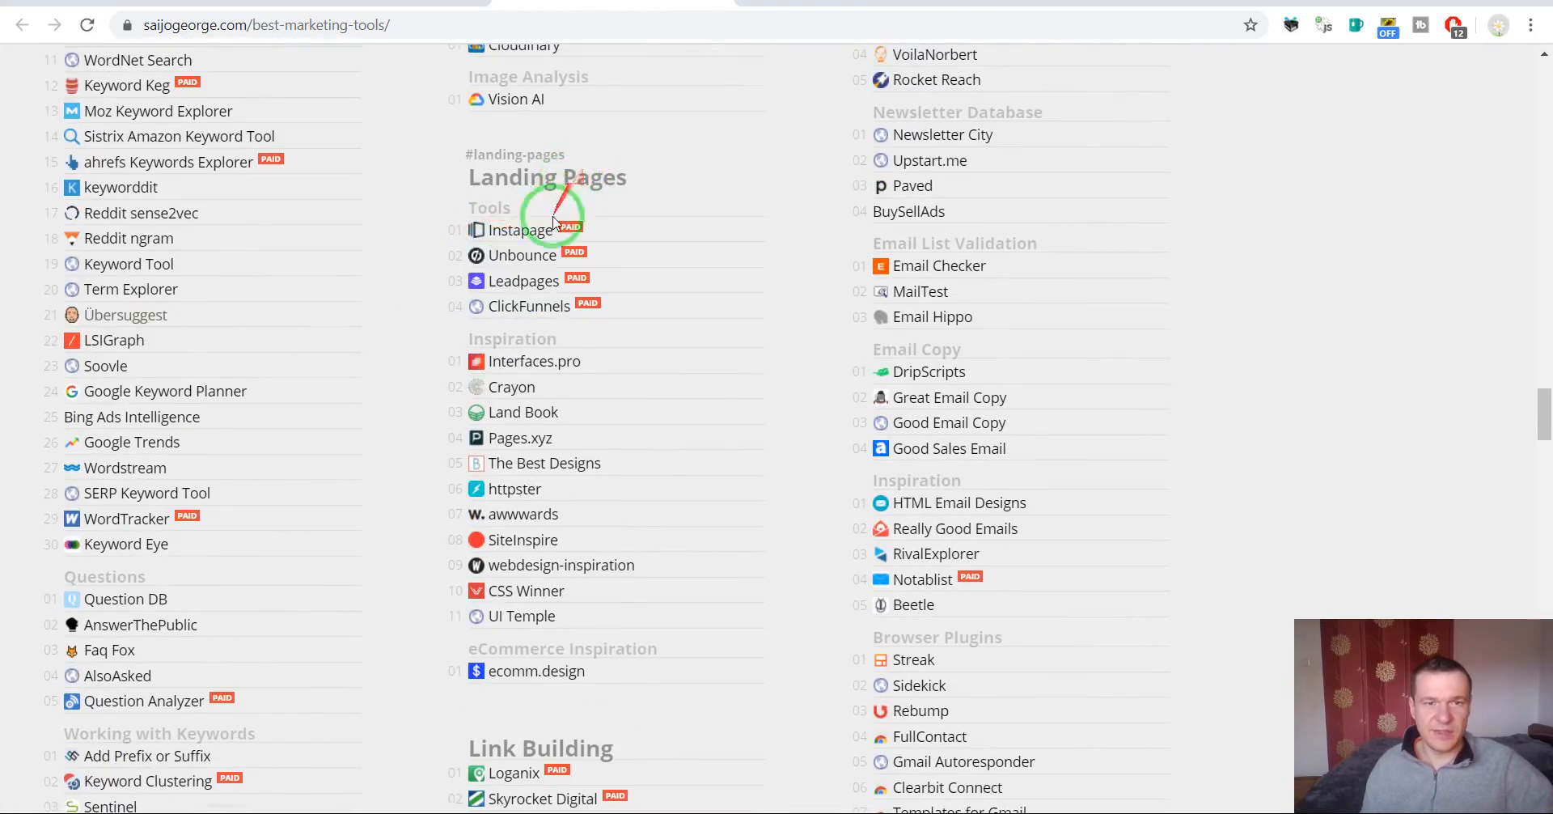
scroll("down", 3)
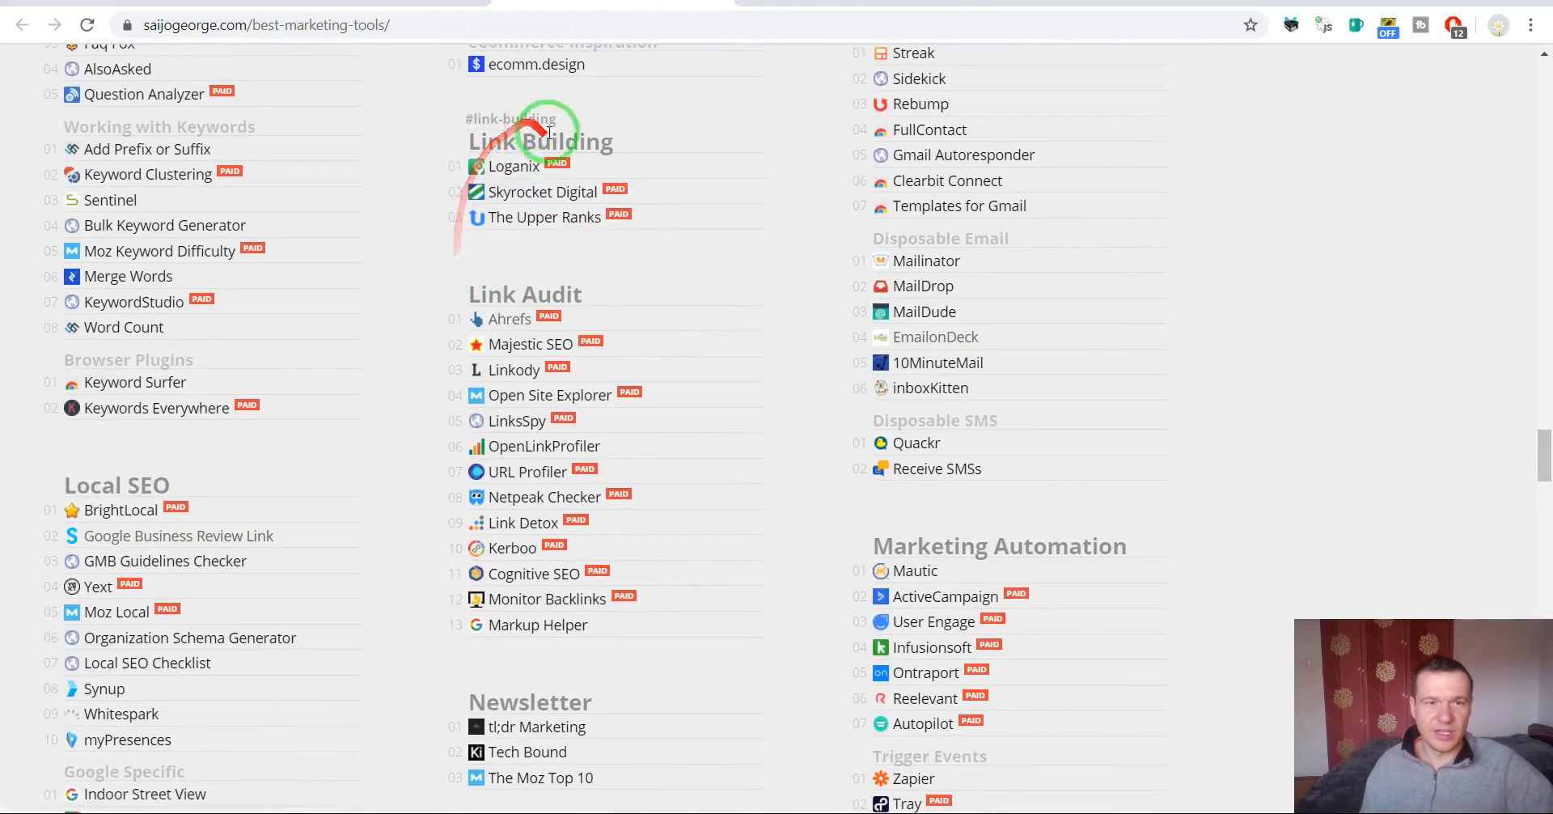
scroll("down", 3)
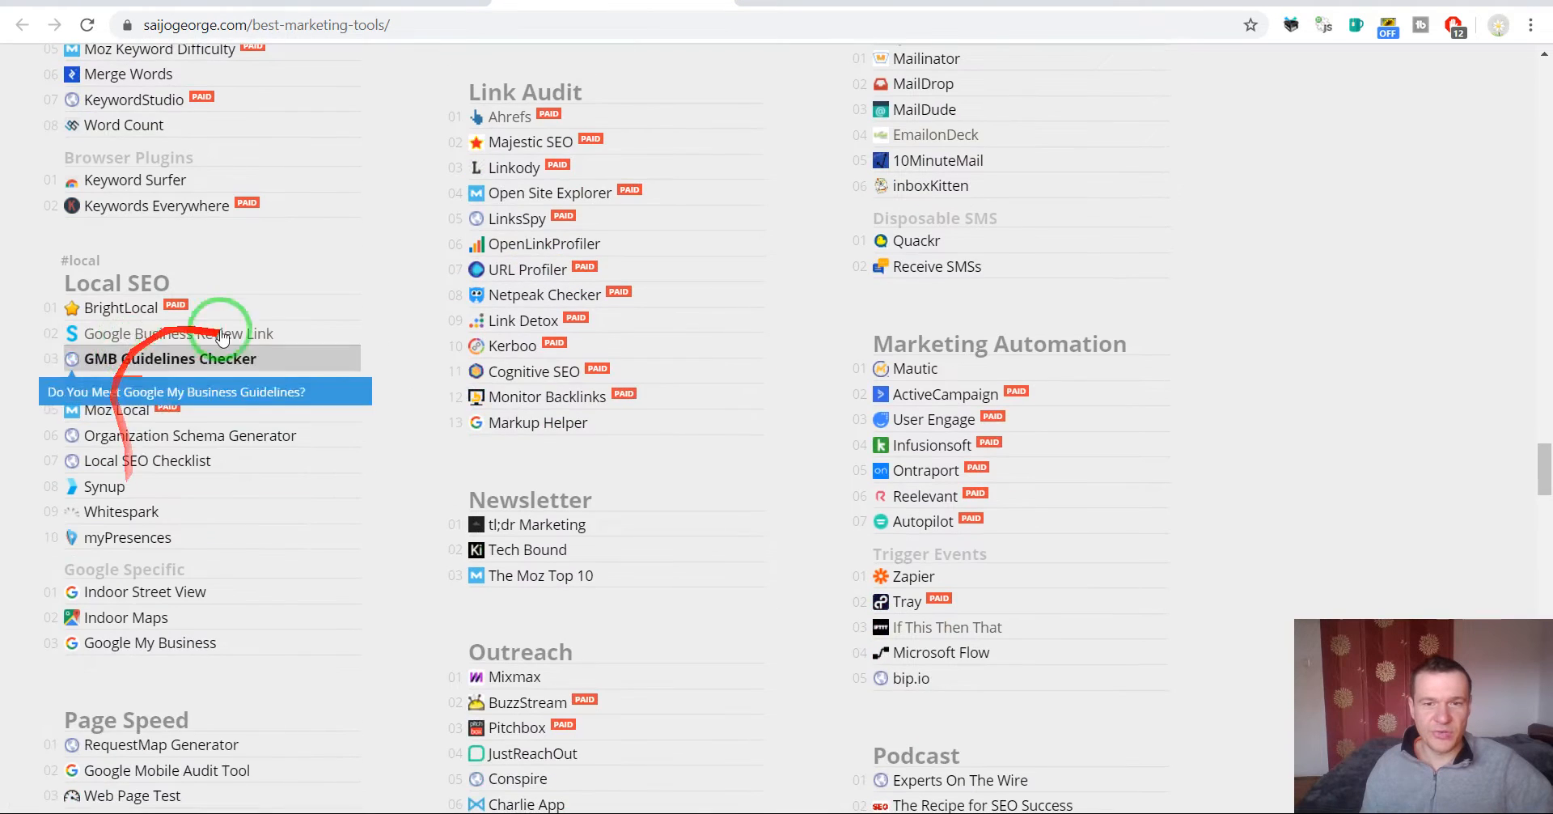
scroll("down", 3)
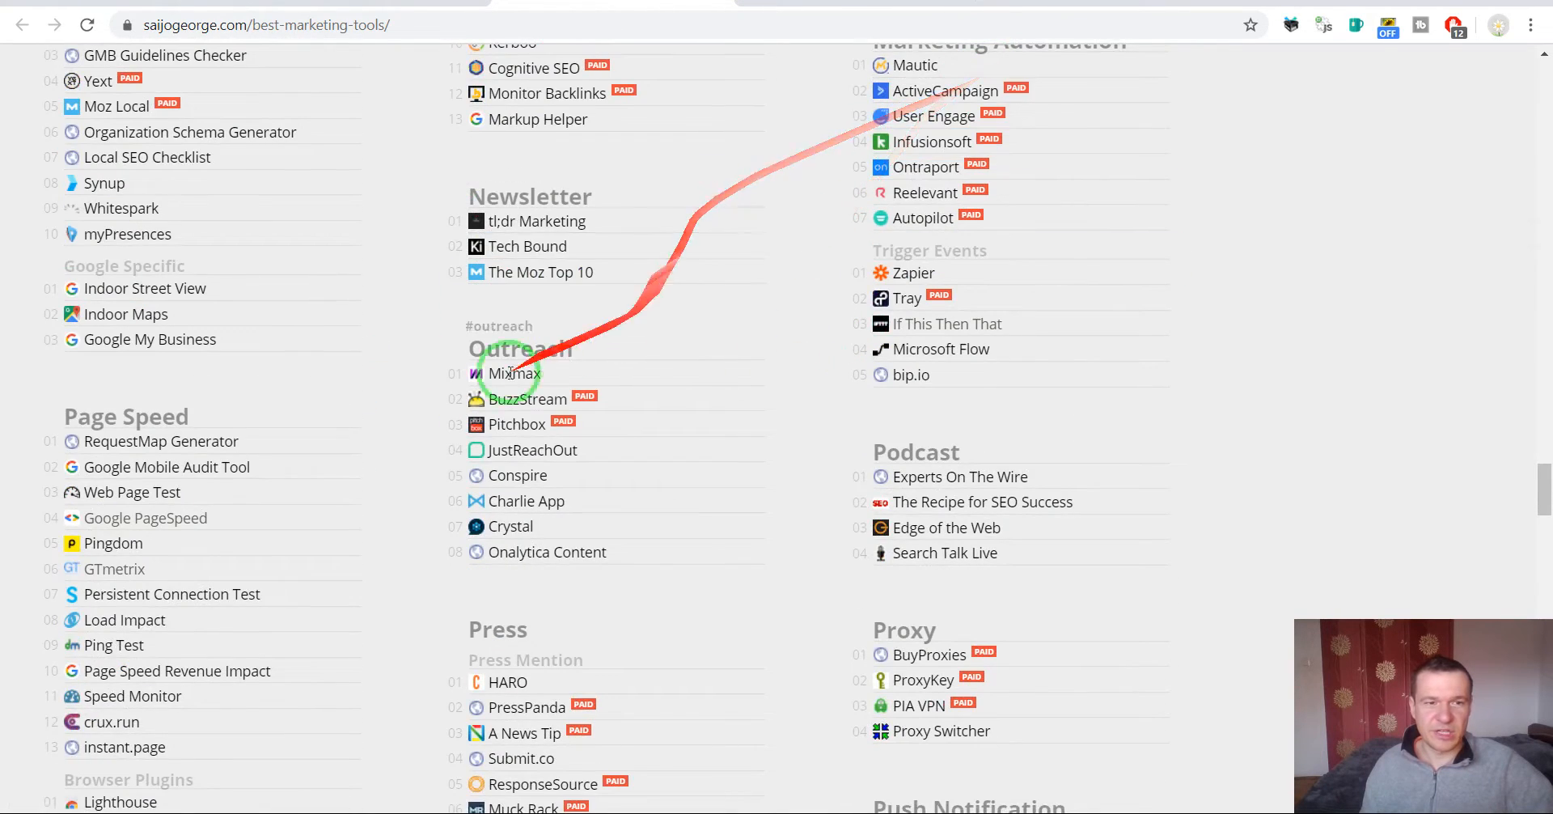
scroll("down", 3)
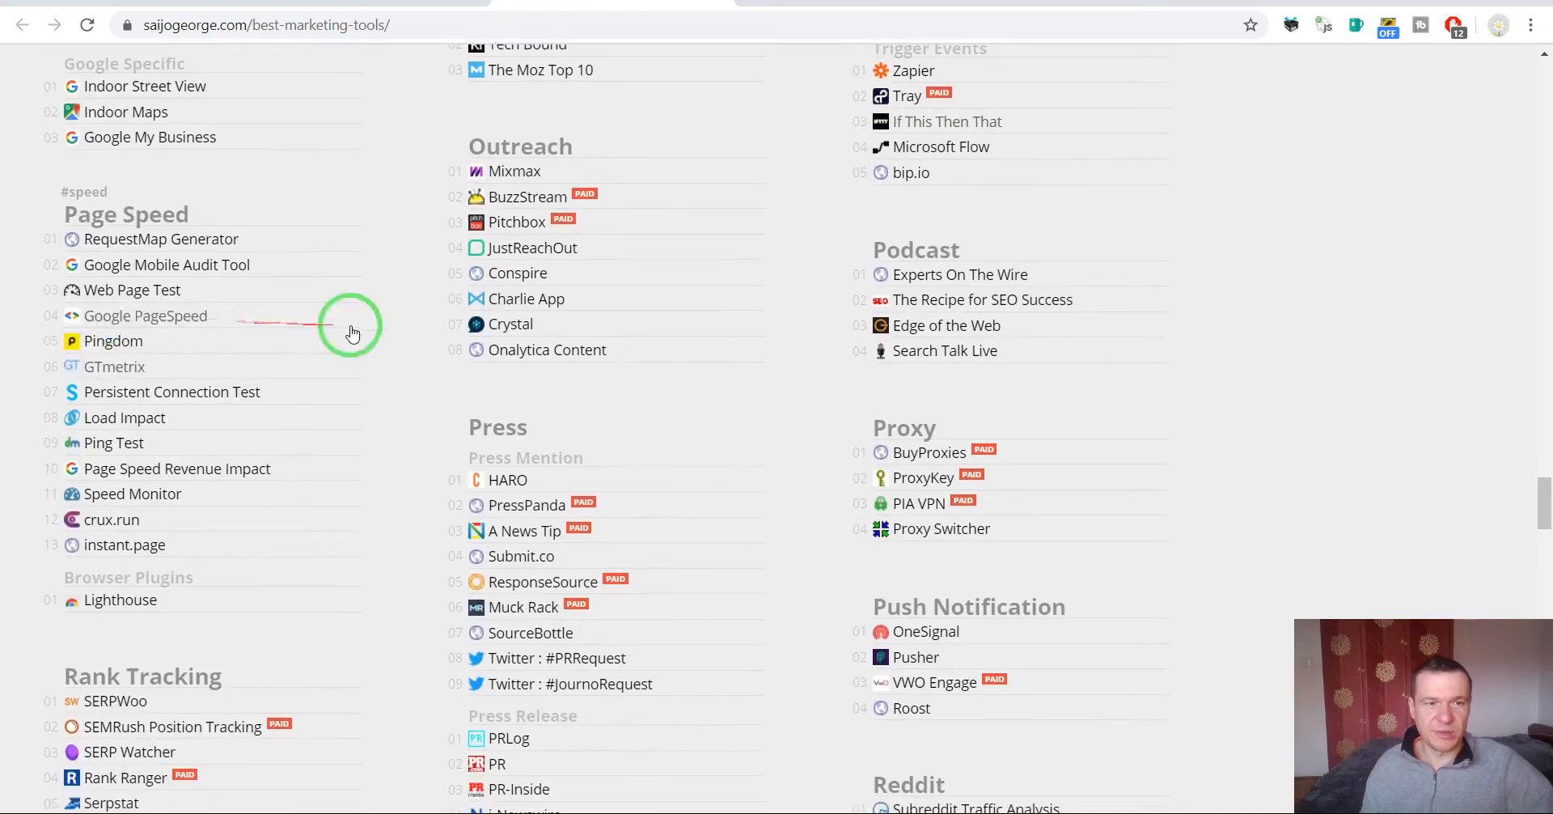
scroll("down", 3)
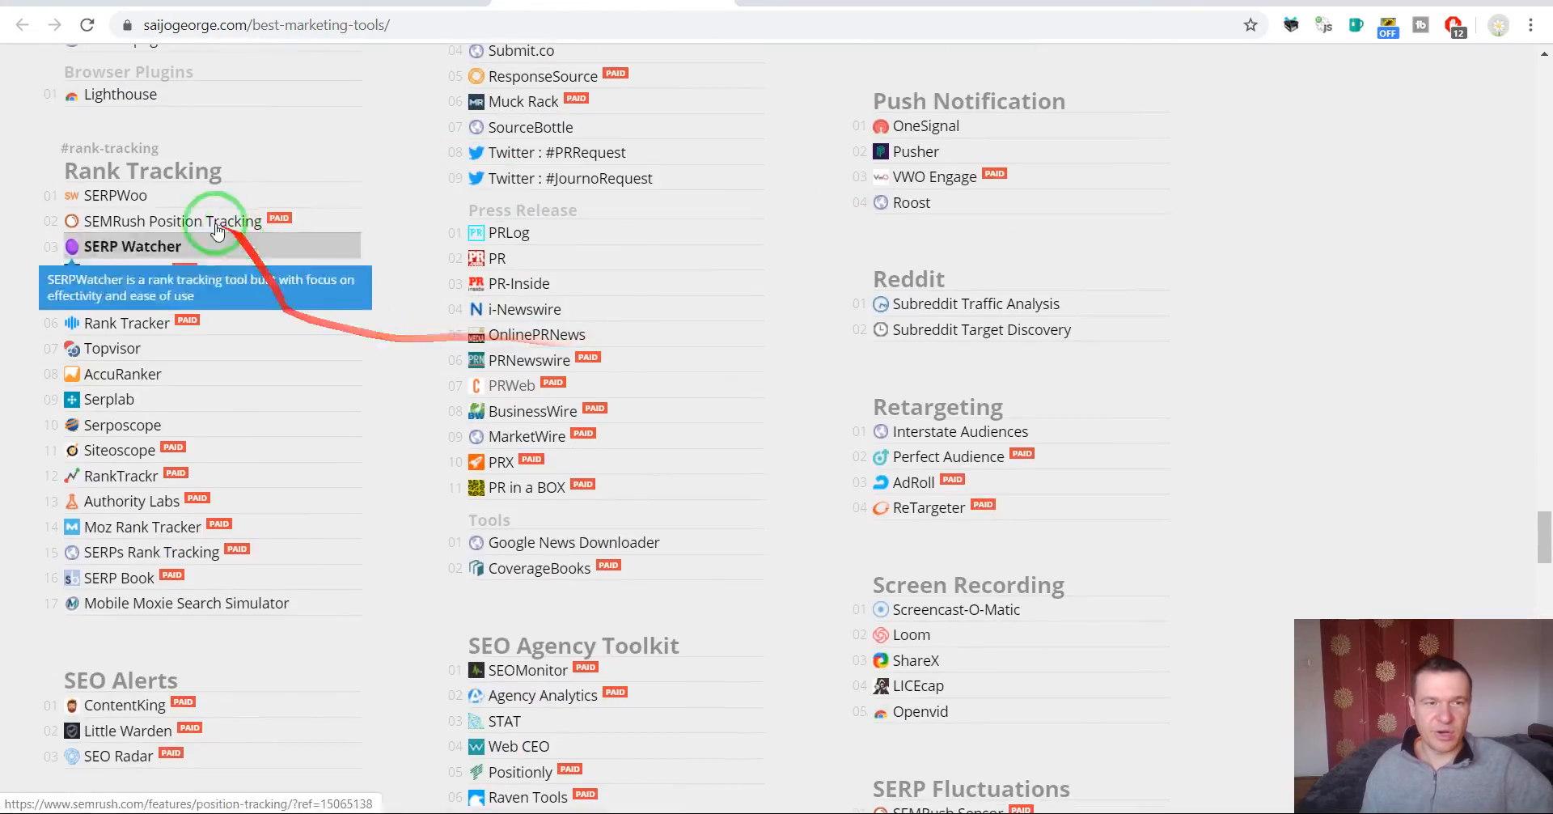
scroll("down", 3)
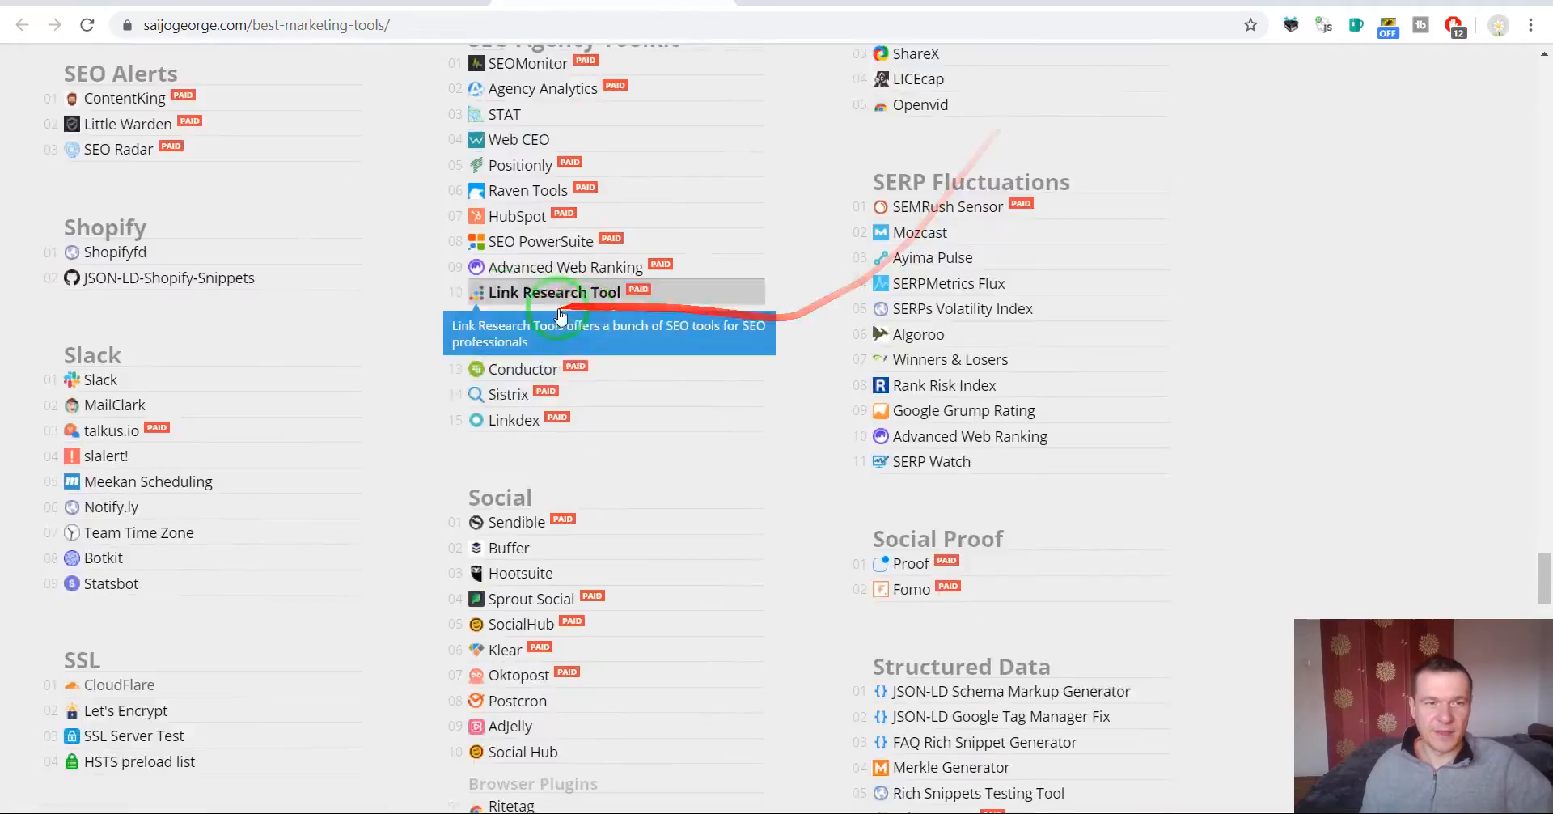
scroll("down", 3)
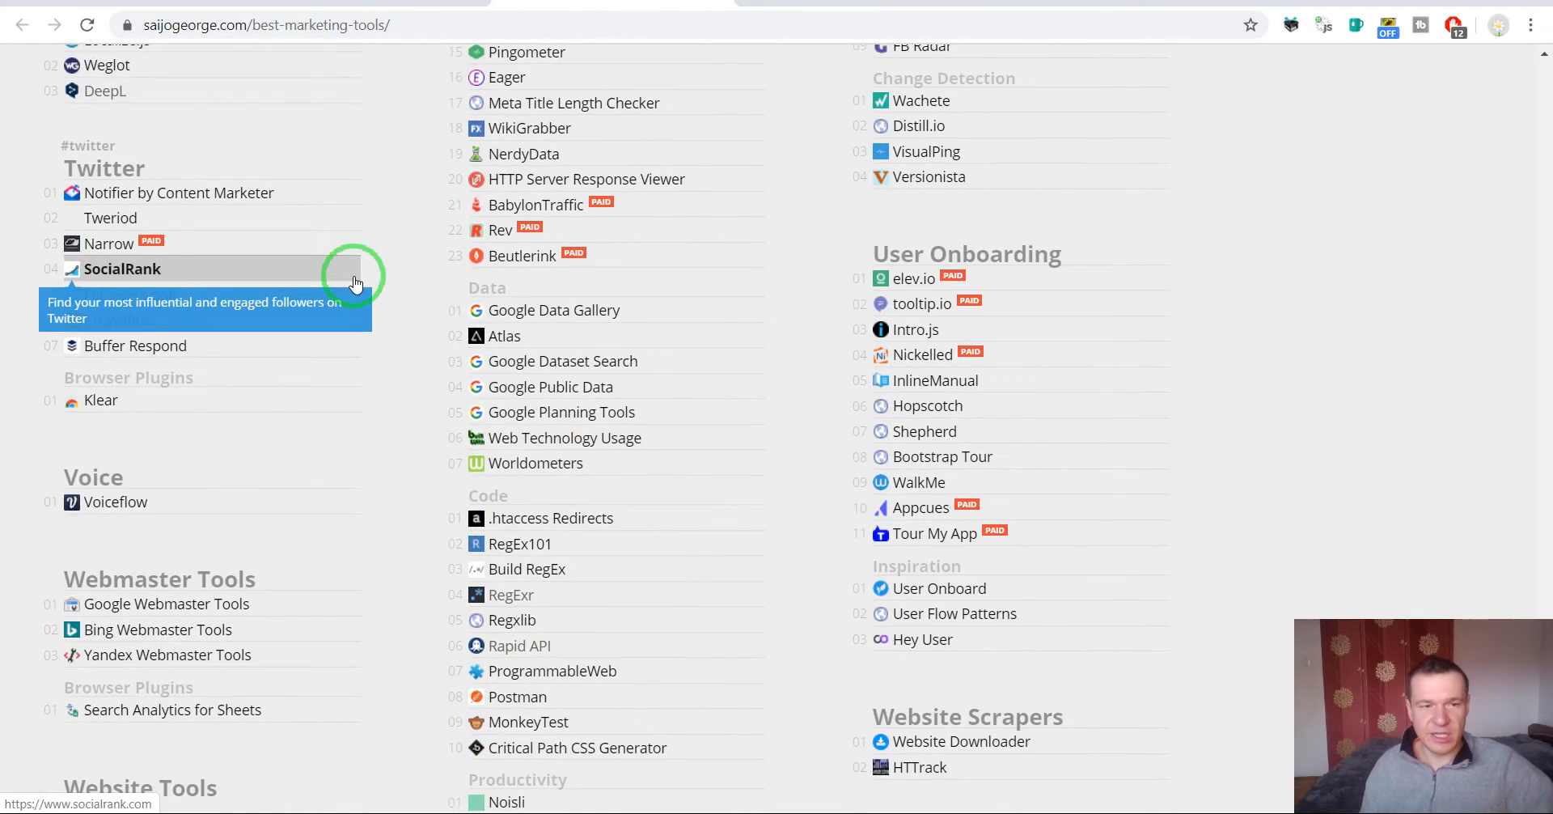
scroll("down", 3)
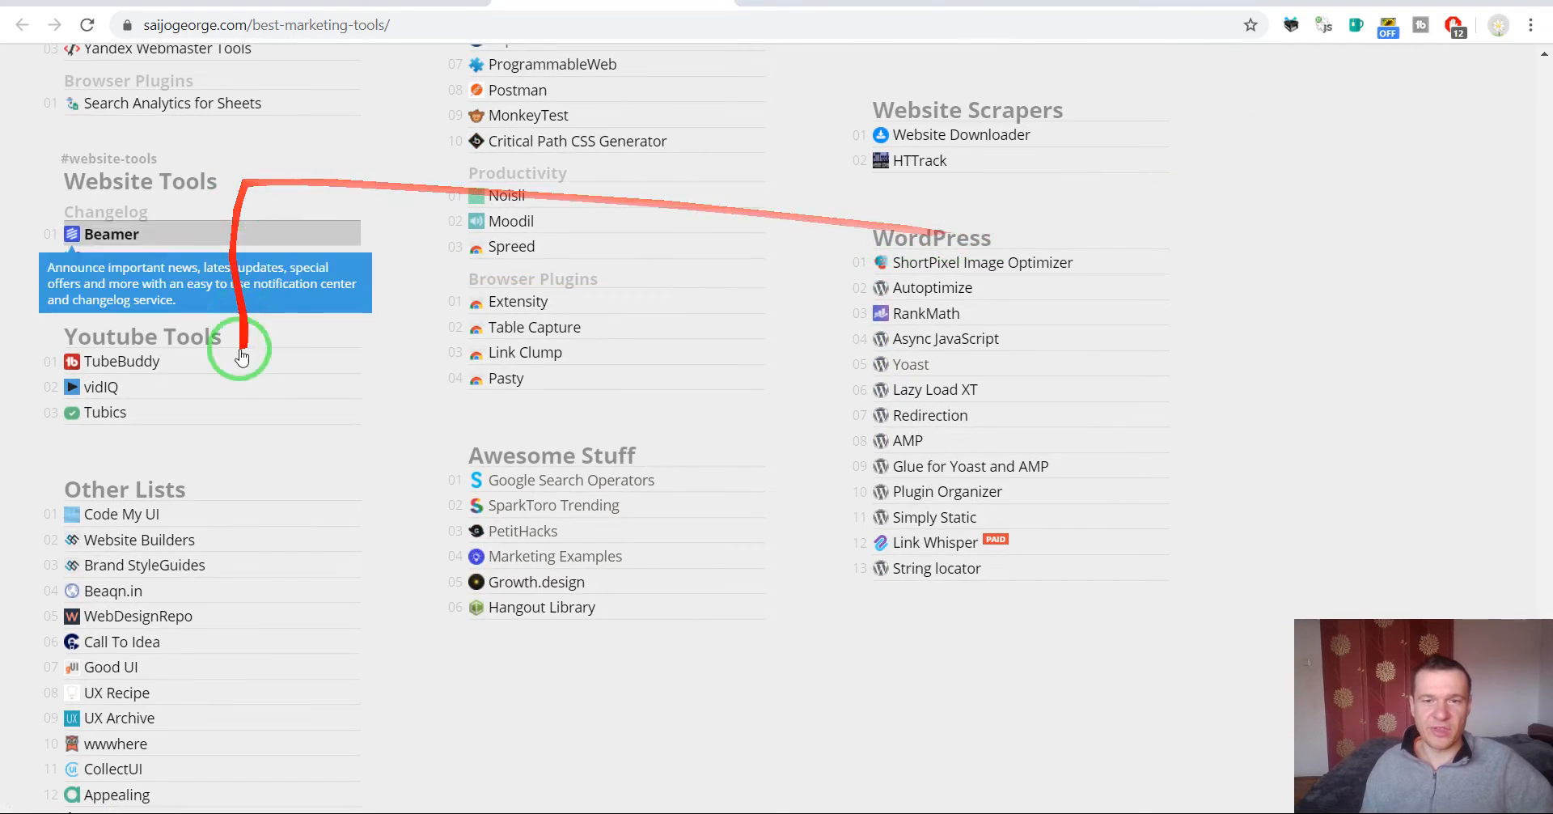
mouse_move(644, 696)
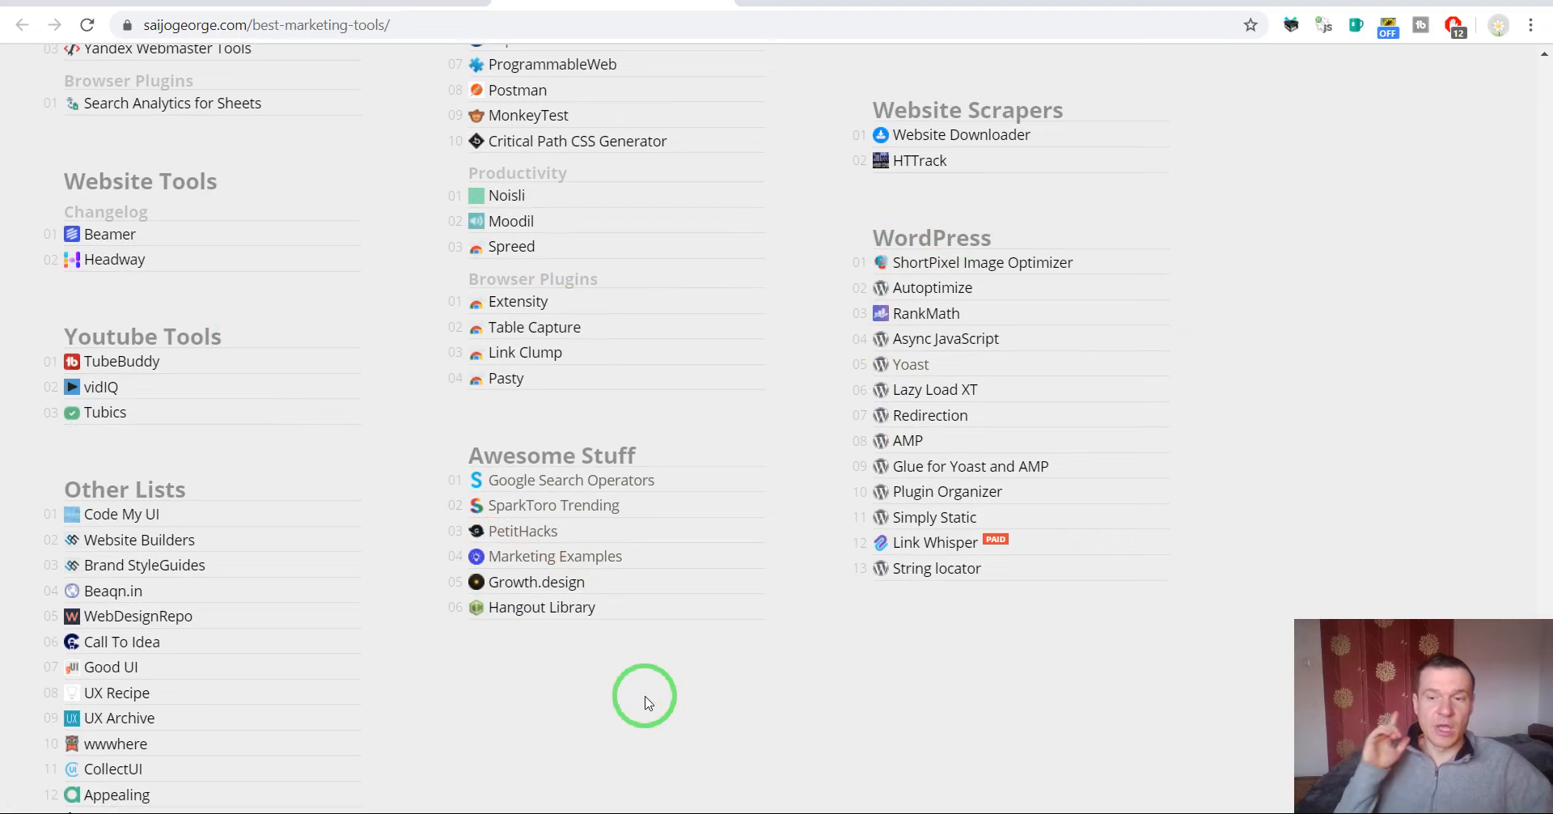